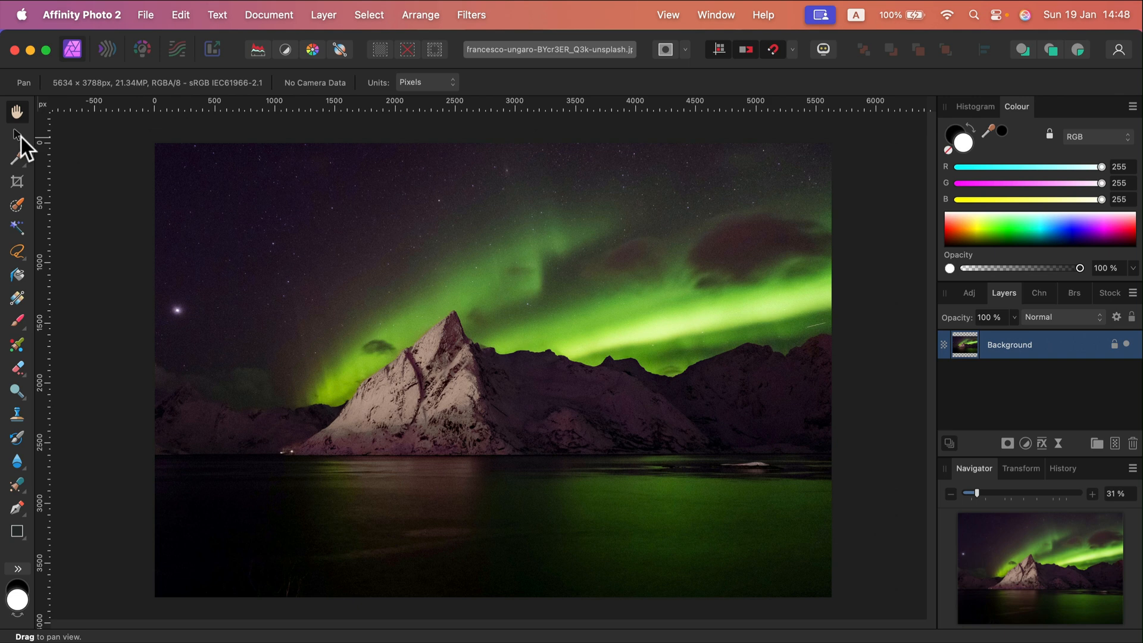
Select the Background photo layer with the Move Tool, add a white mask and make it the edit target.
{"action": "left_click", "coordinate": [16, 135]}
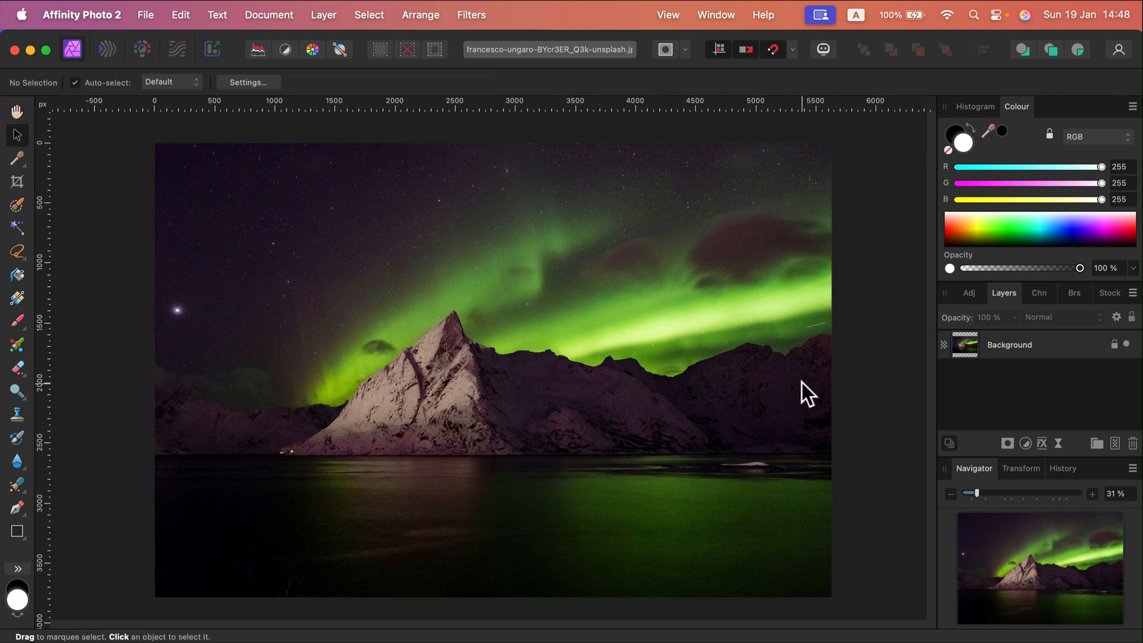
{"action": "left_click", "coordinate": [1009, 344]}
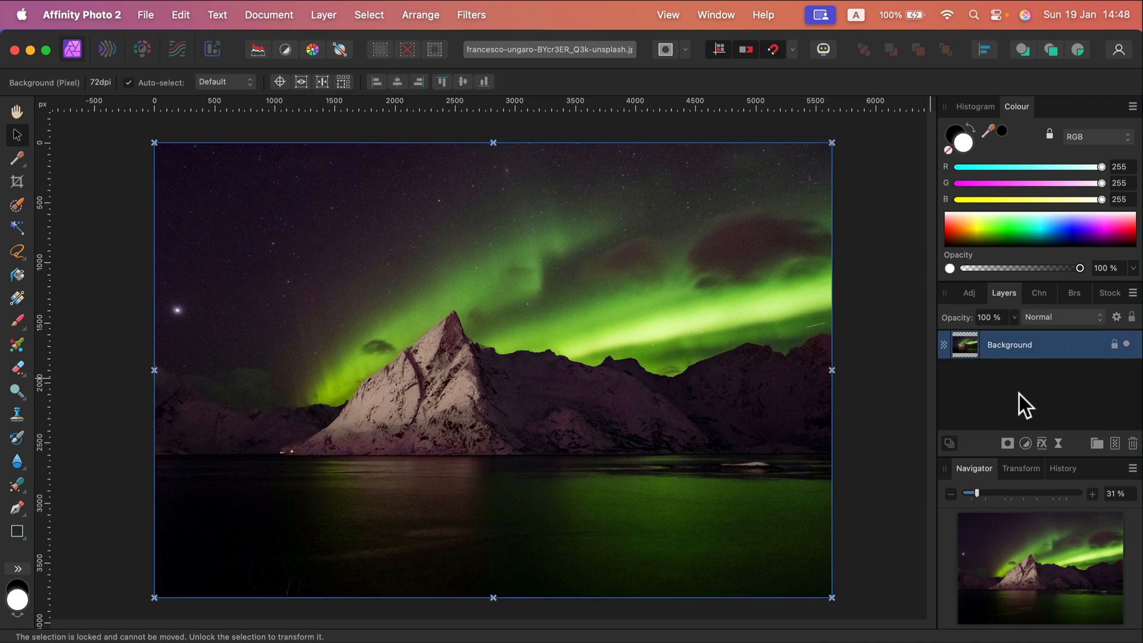
{"action": "mouse_move", "coordinate": [1008, 442]}
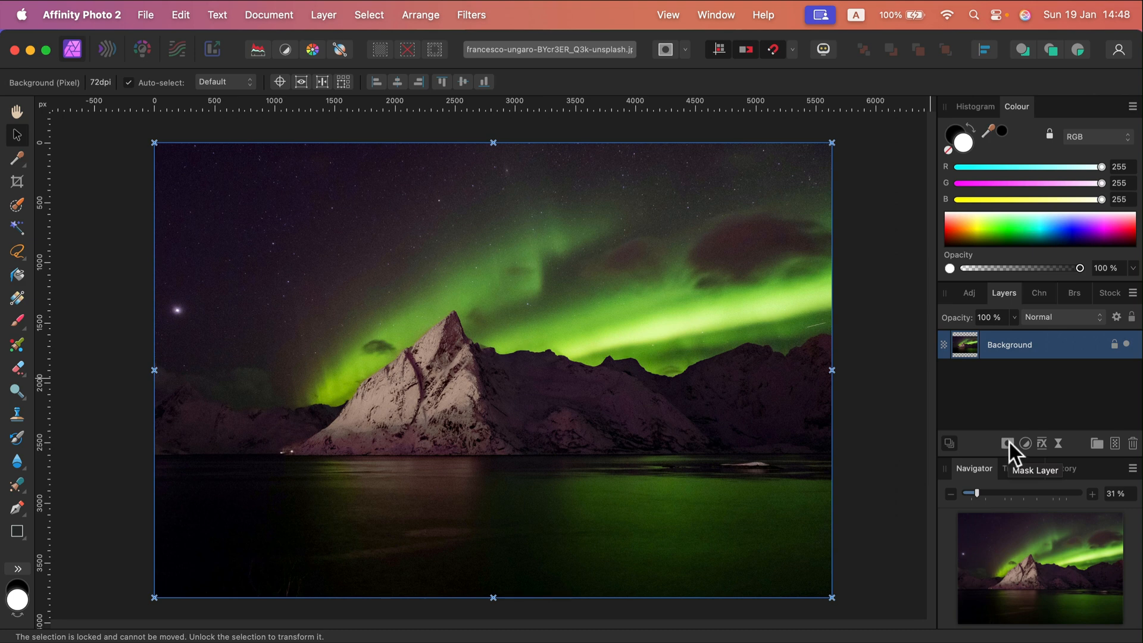
{"action": "left_click", "coordinate": [1008, 443]}
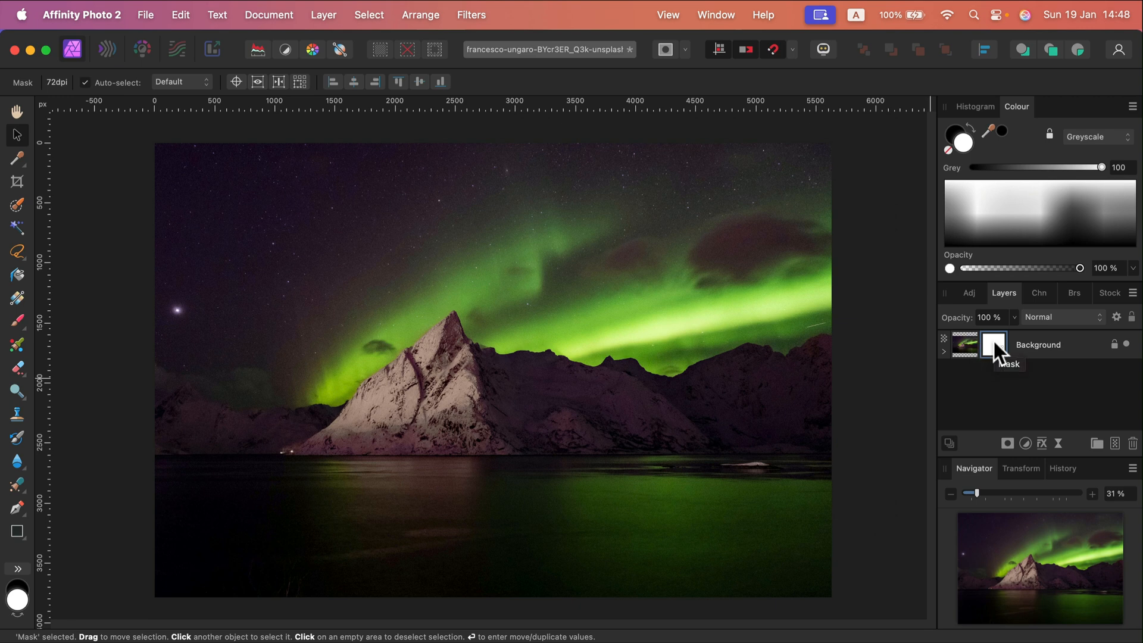
{"action": "mouse_move", "coordinate": [963, 344]}
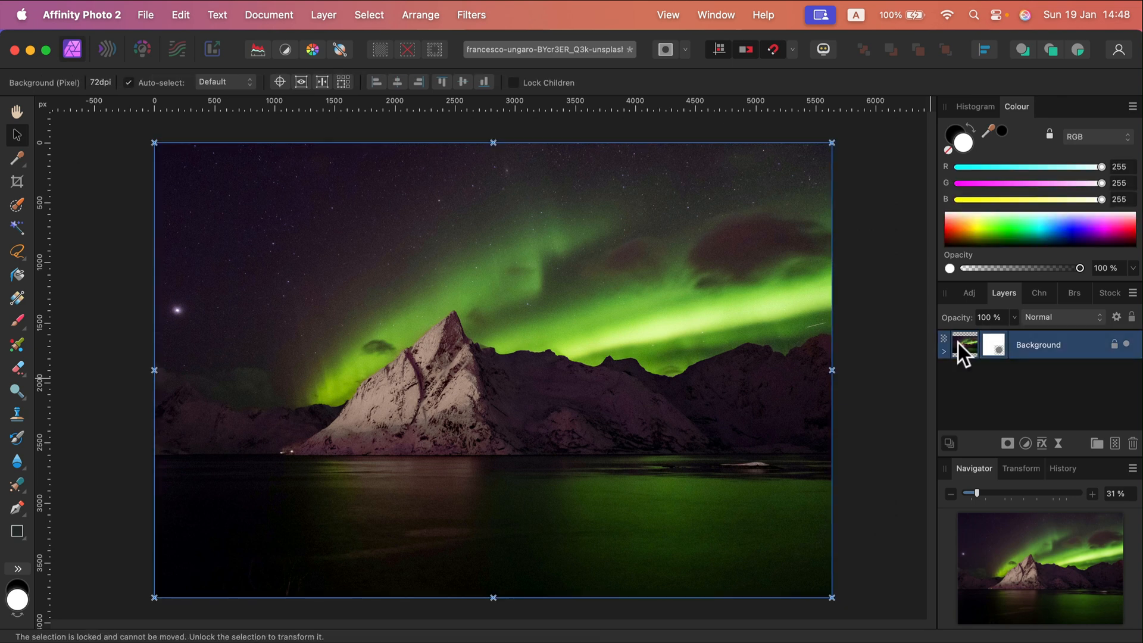
{"action": "left_click", "coordinate": [993, 344]}
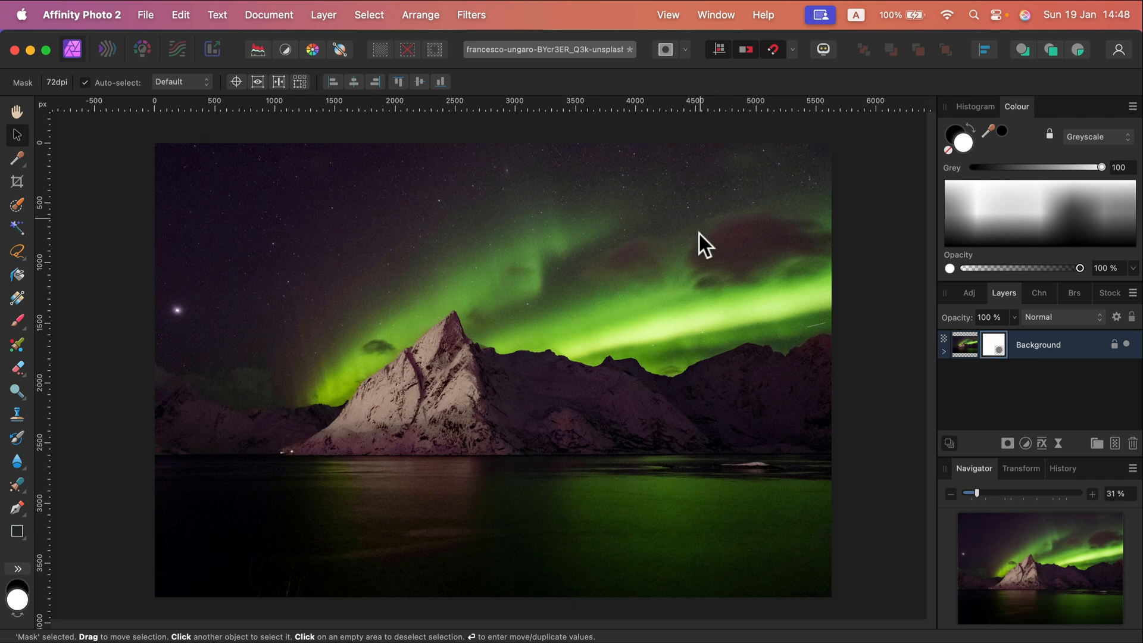
{"action": "mouse_move", "coordinate": [329, 384]}
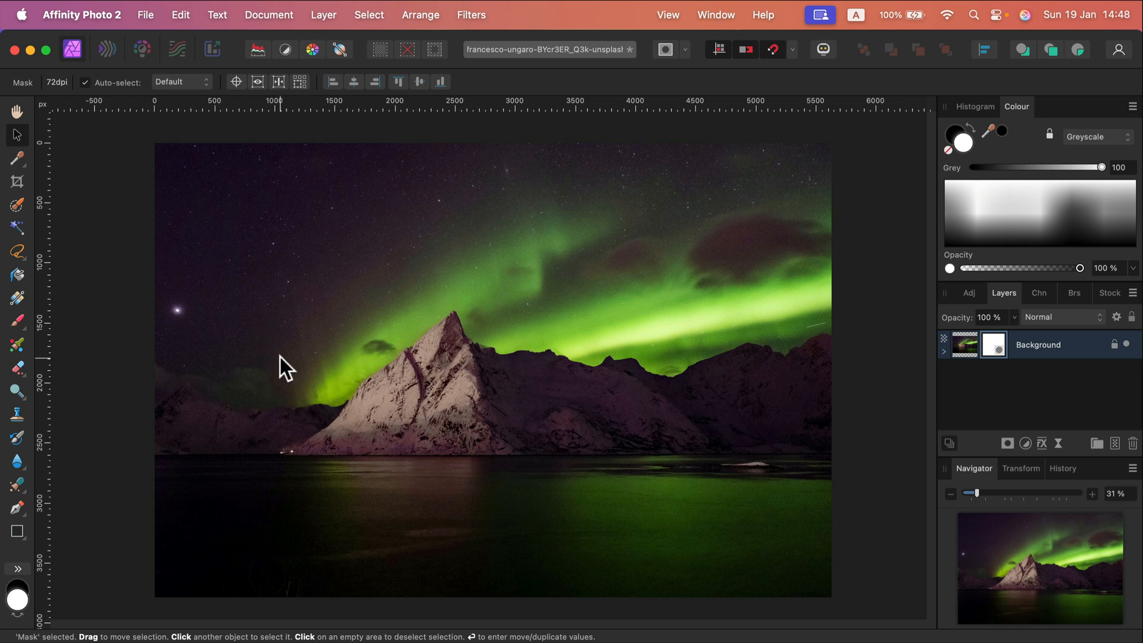
{"action": "mouse_move", "coordinate": [620, 352]}
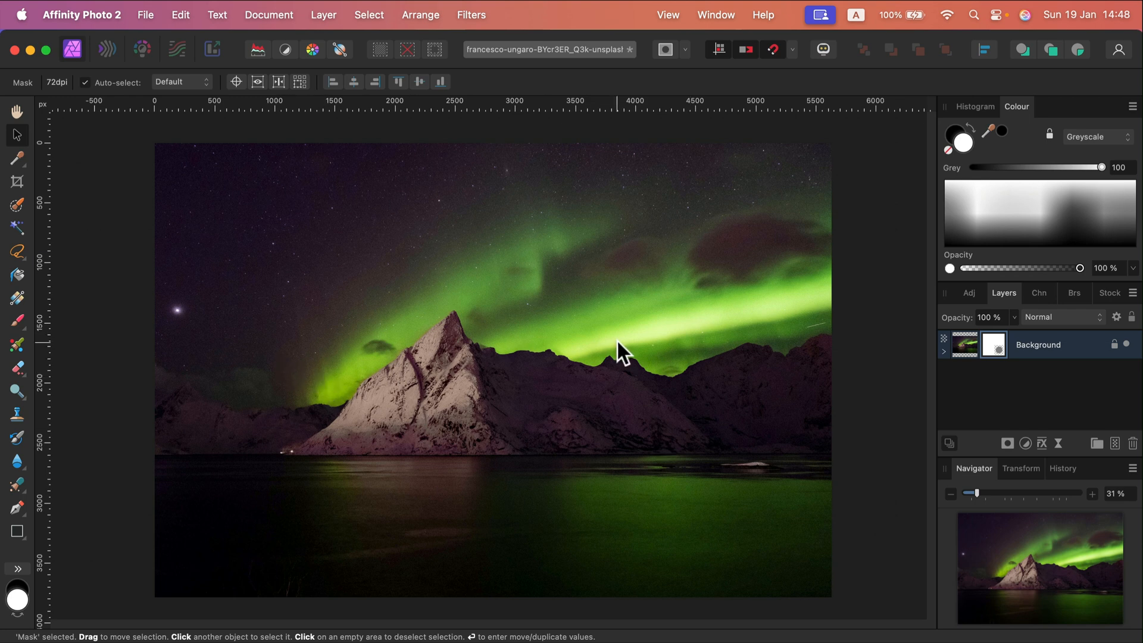
{"action": "mouse_move", "coordinate": [400, 283]}
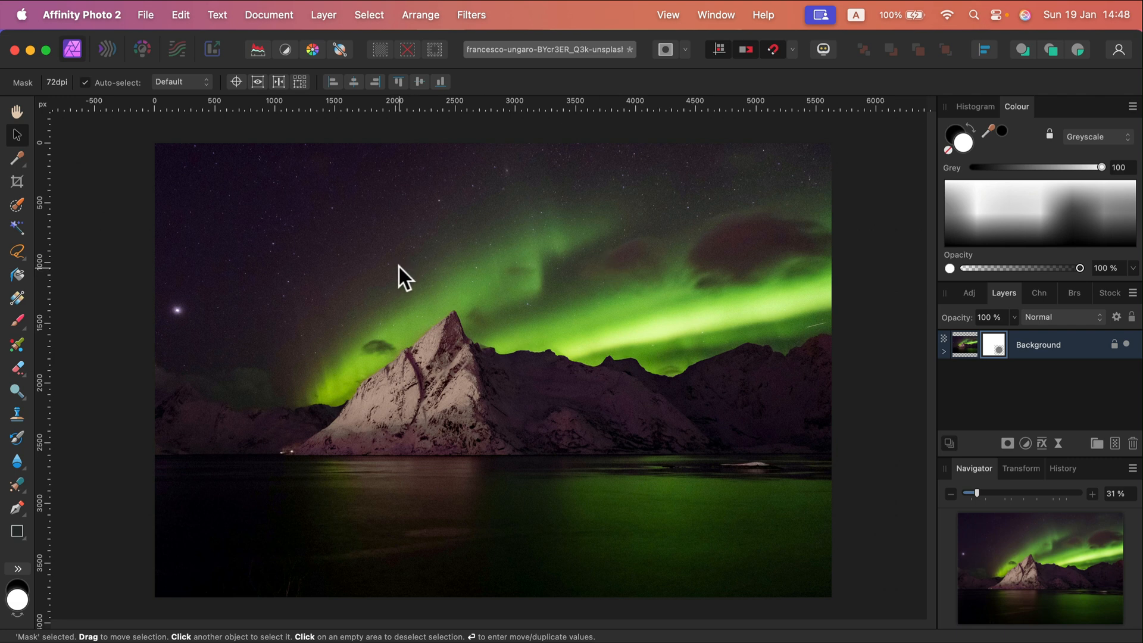
{"action": "mouse_move", "coordinate": [374, 274]}
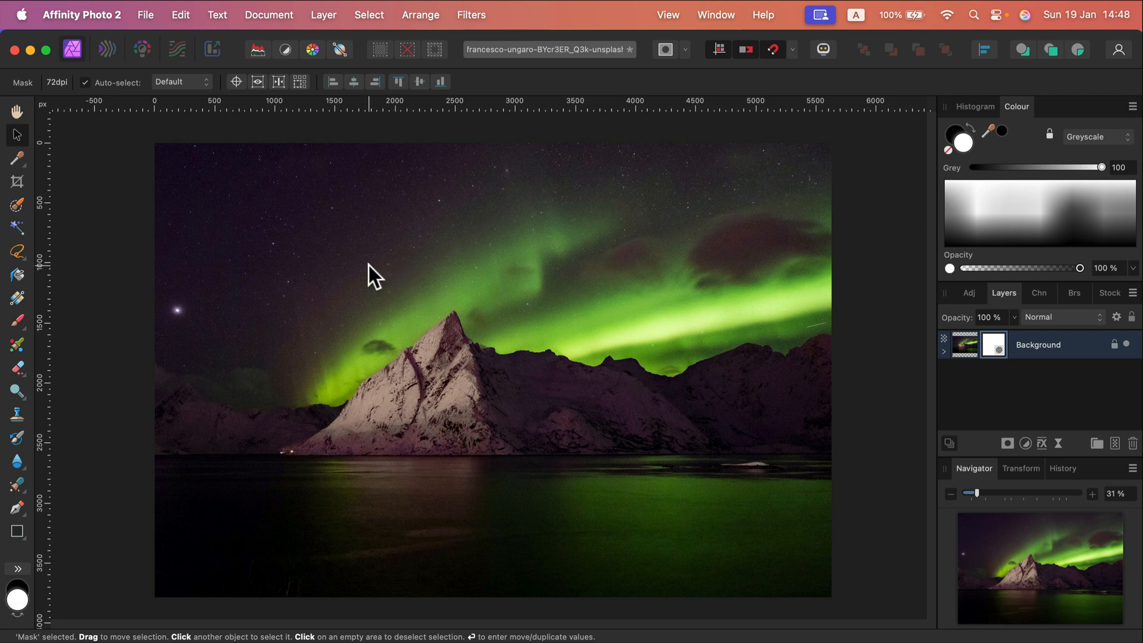
{"action": "mouse_move", "coordinate": [313, 262]}
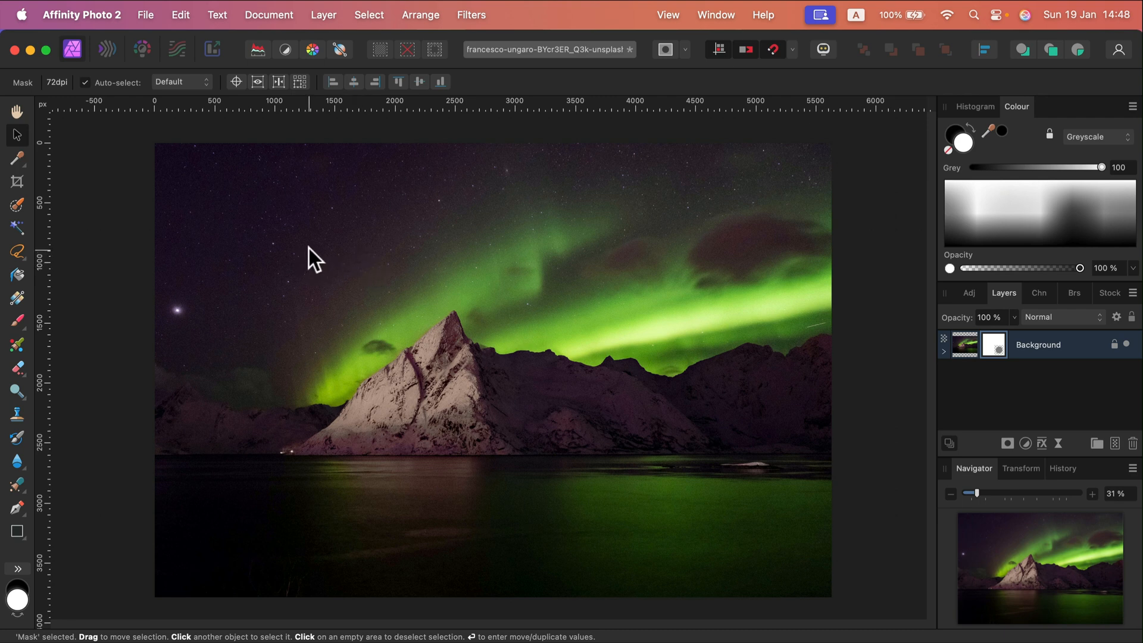
With the Gradient Tool set to Linear, apply a gradient fill to the mask and begin editing its stop colour.
{"action": "left_click", "coordinate": [16, 299]}
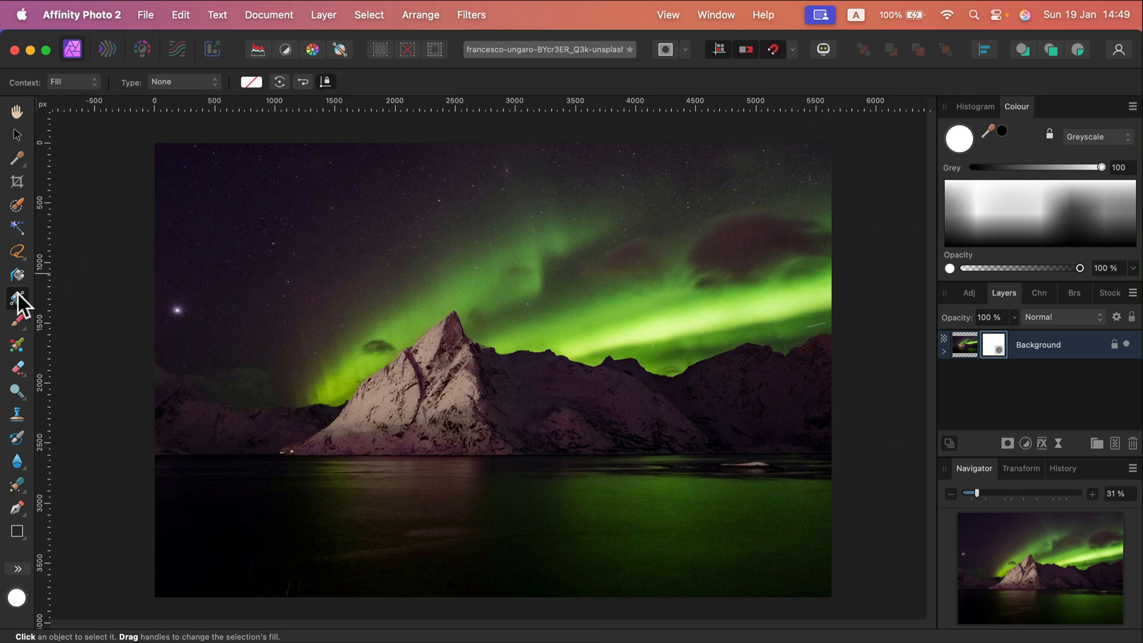
{"action": "left_click", "coordinate": [181, 82]}
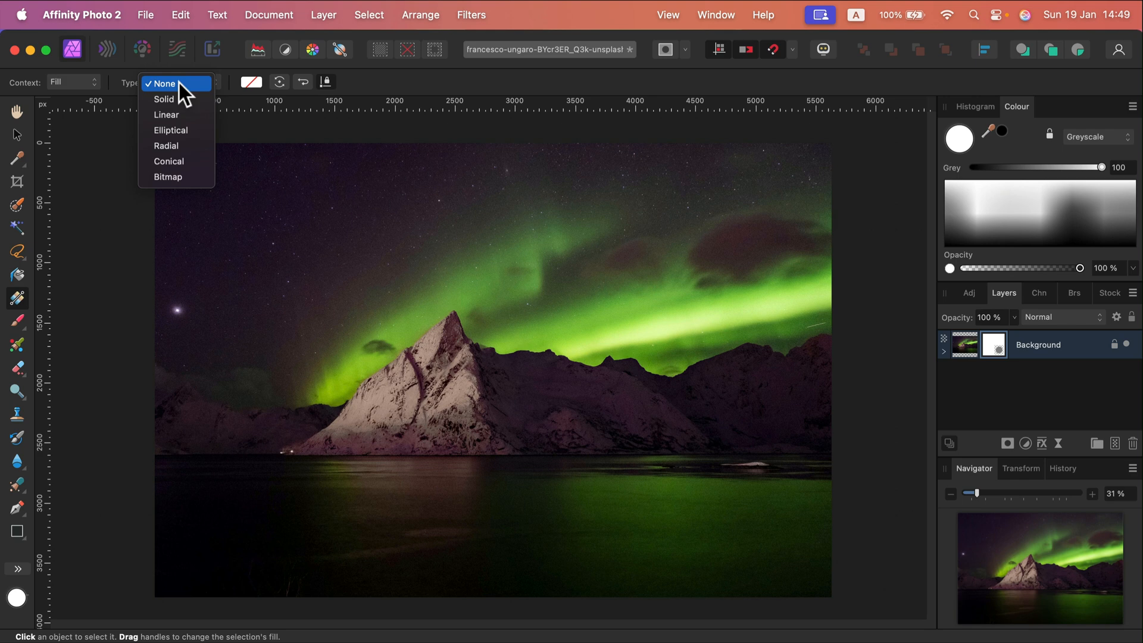
{"action": "left_click", "coordinate": [166, 114]}
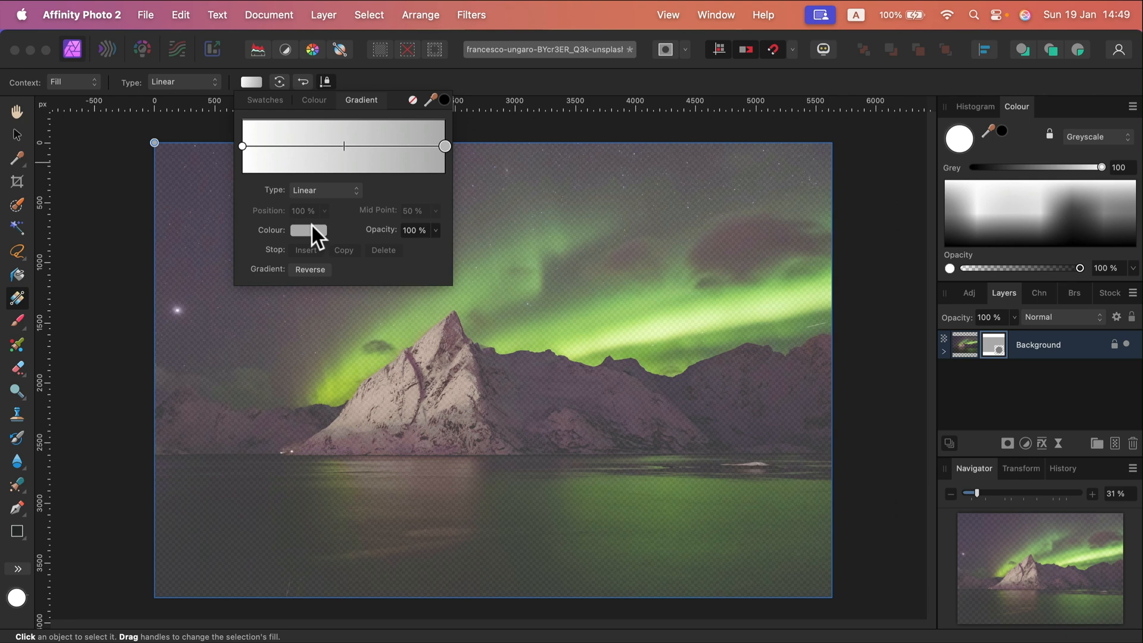
{"action": "left_click", "coordinate": [307, 229]}
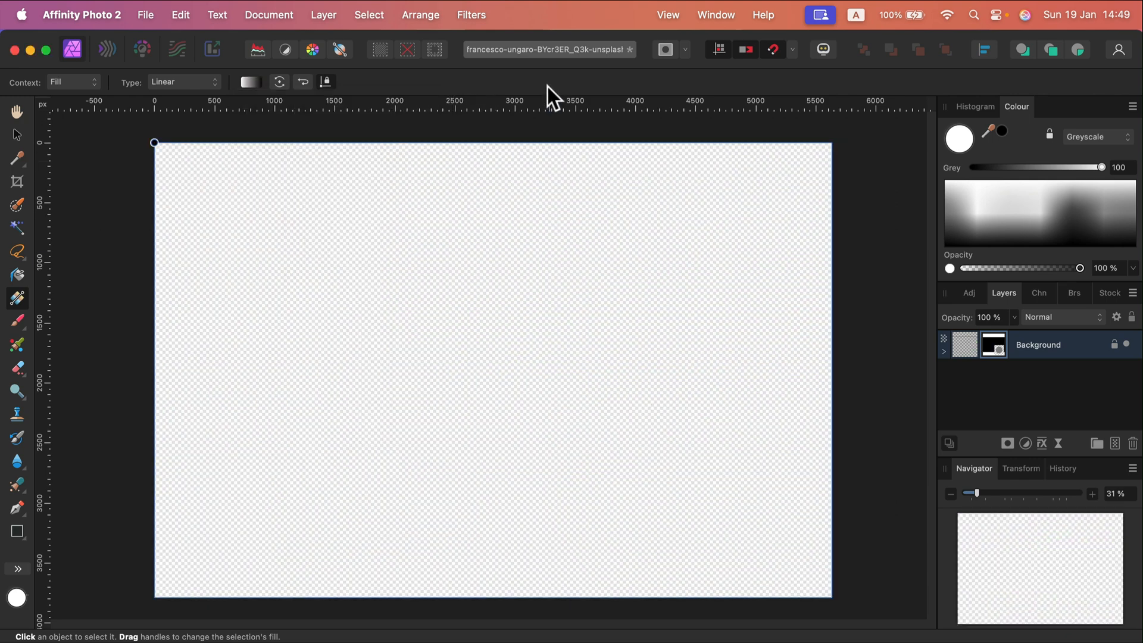
Draw a horizontal mask gradient from the mountain peak fading to transparent toward the right edge.
{"action": "left_click_drag", "start_coordinate": [457, 350], "coordinate": [650, 188]}
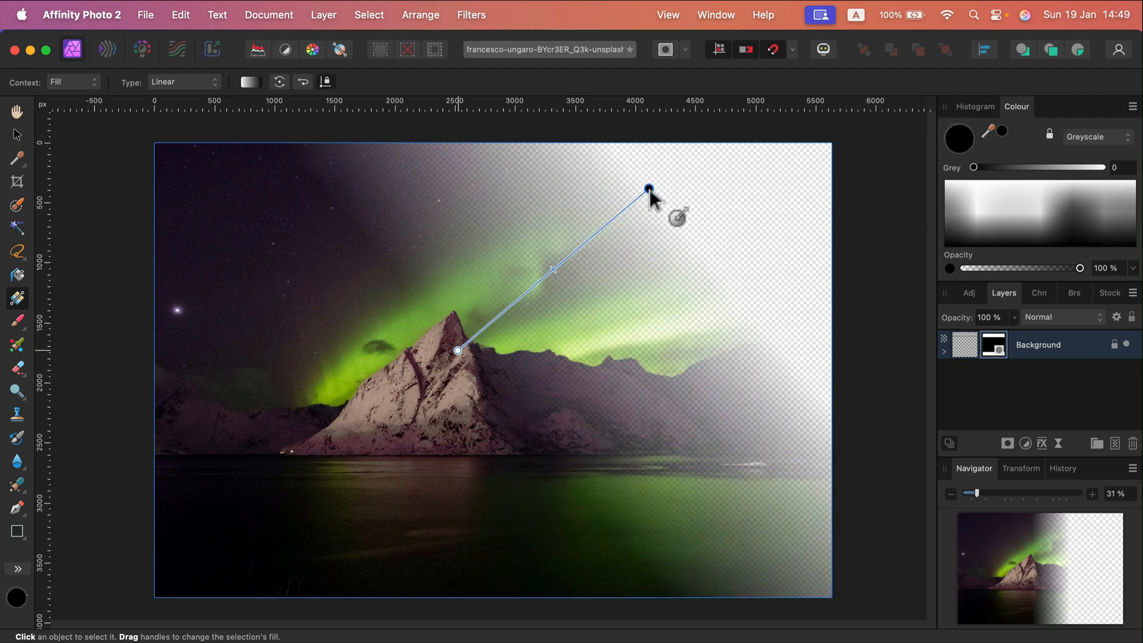
{"action": "left_click_drag", "start_coordinate": [649, 188], "coordinate": [725, 362]}
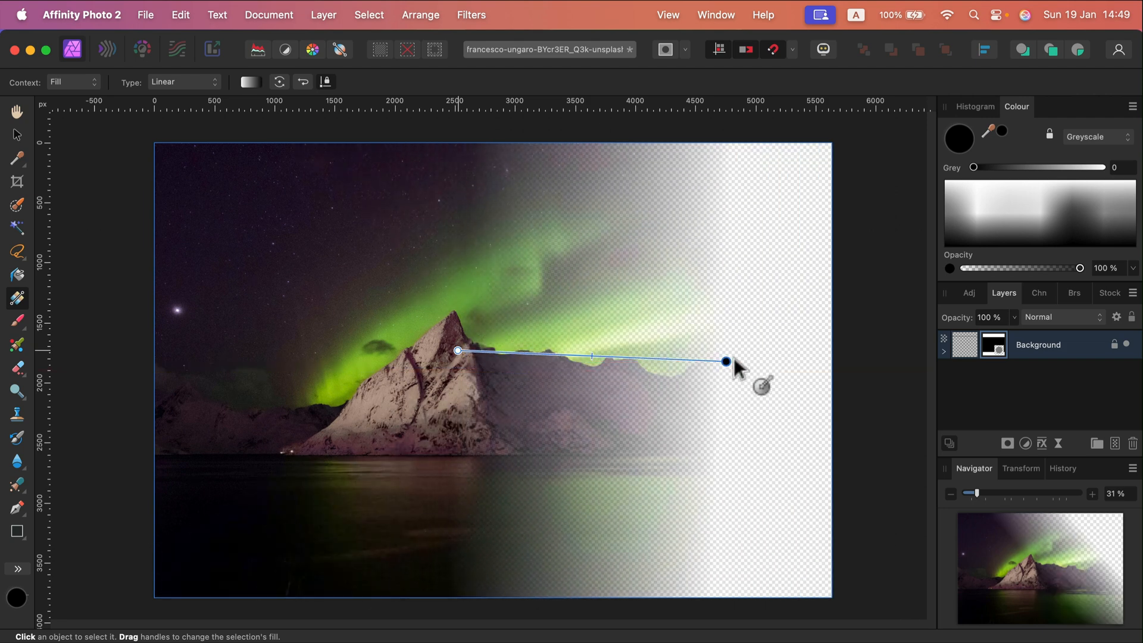
{"action": "left_click_drag", "start_coordinate": [725, 361], "coordinate": [653, 346]}
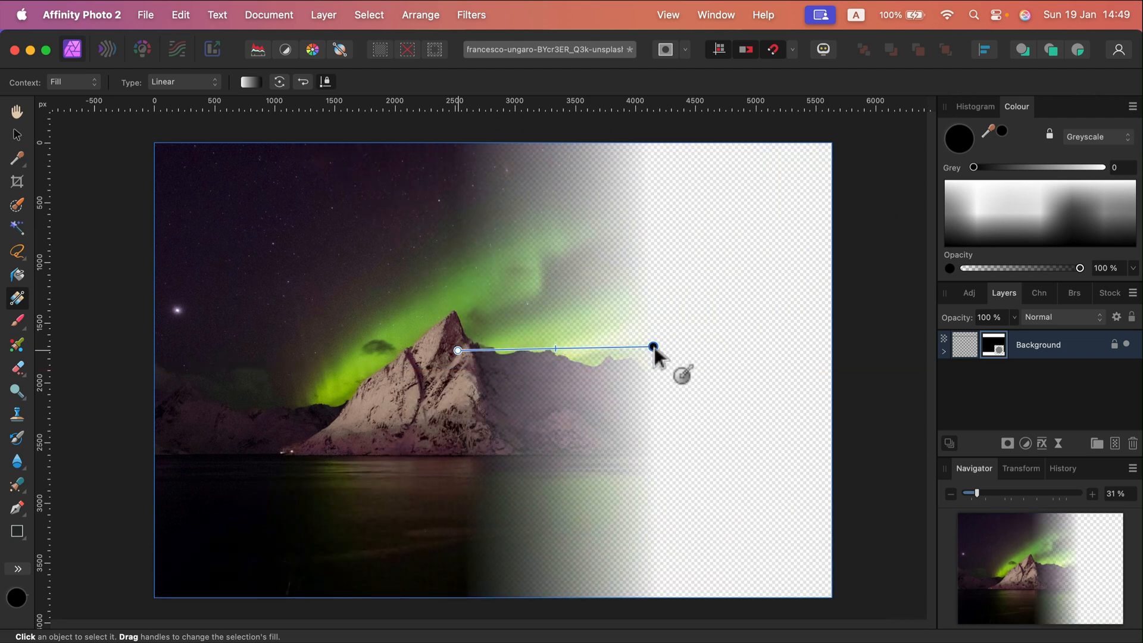
{"action": "left_click_drag", "start_coordinate": [652, 347], "coordinate": [650, 350]}
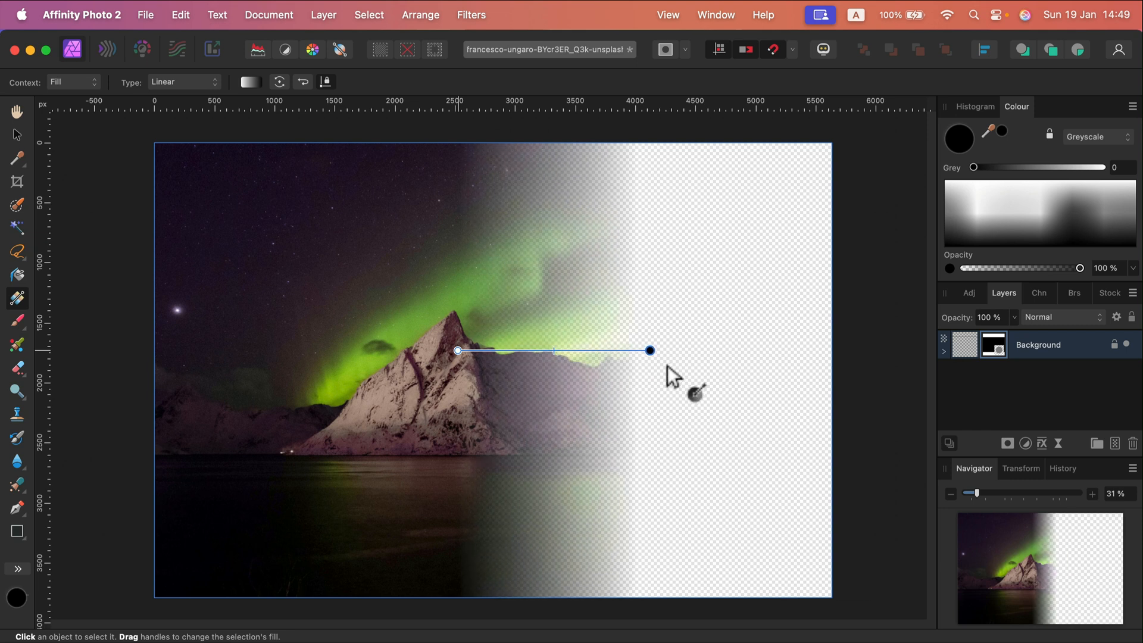
{"action": "left_click_drag", "start_coordinate": [650, 350], "coordinate": [719, 350]}
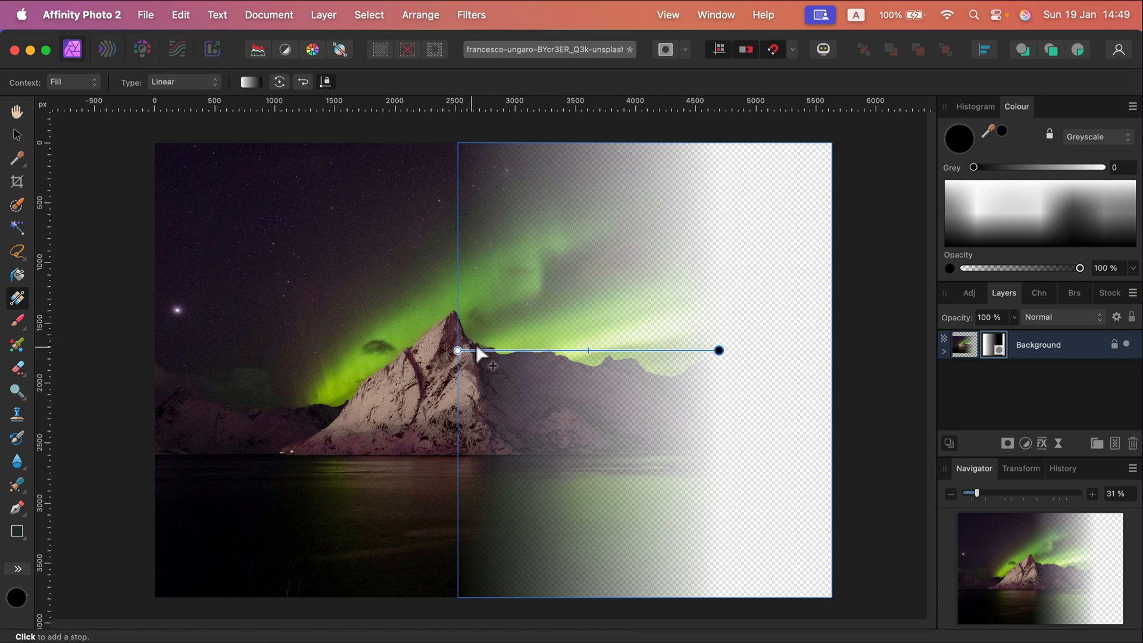
{"action": "mouse_move", "coordinate": [510, 357]}
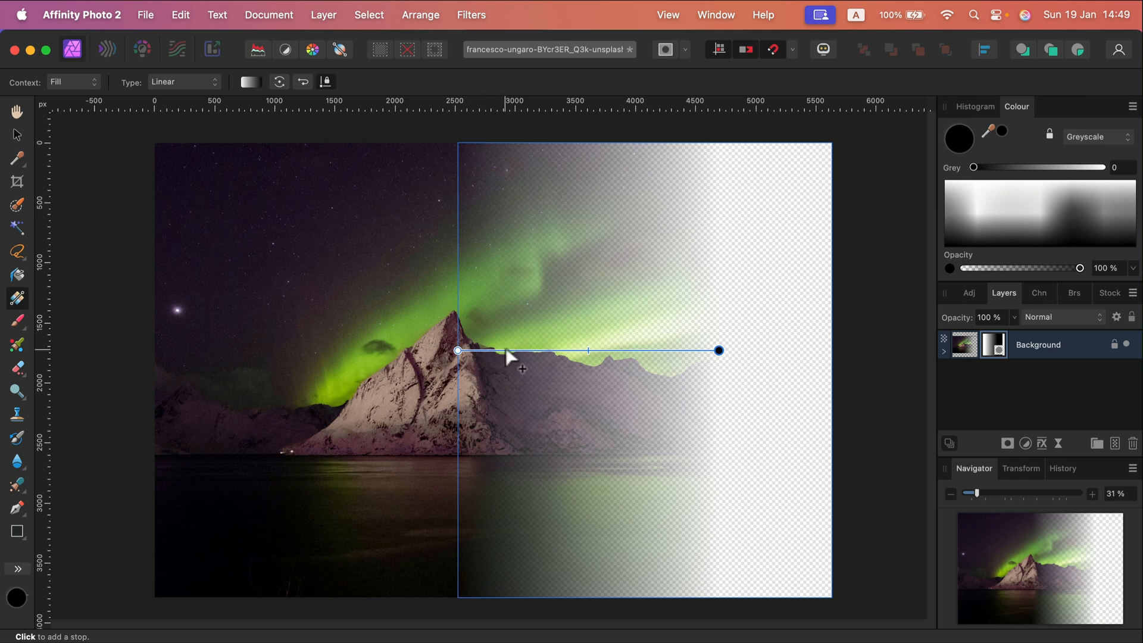
{"action": "mouse_move", "coordinate": [226, 233]}
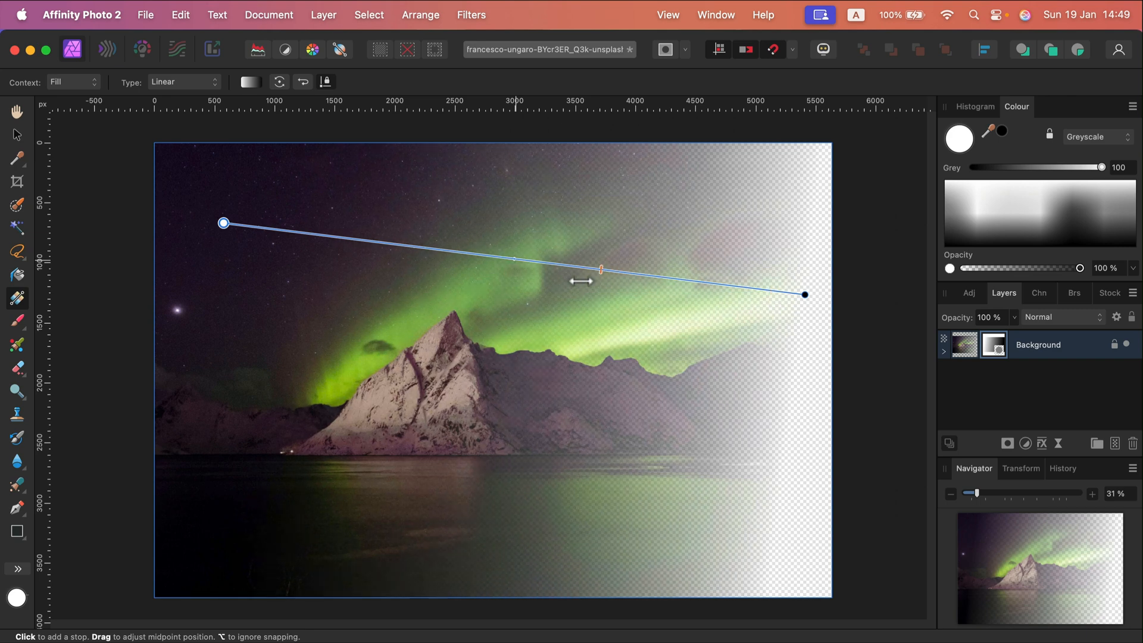
Shift the gradient midpoint and redraw the fade starting left of the mountain.
{"action": "left_click_drag", "start_coordinate": [580, 281], "coordinate": [748, 287]}
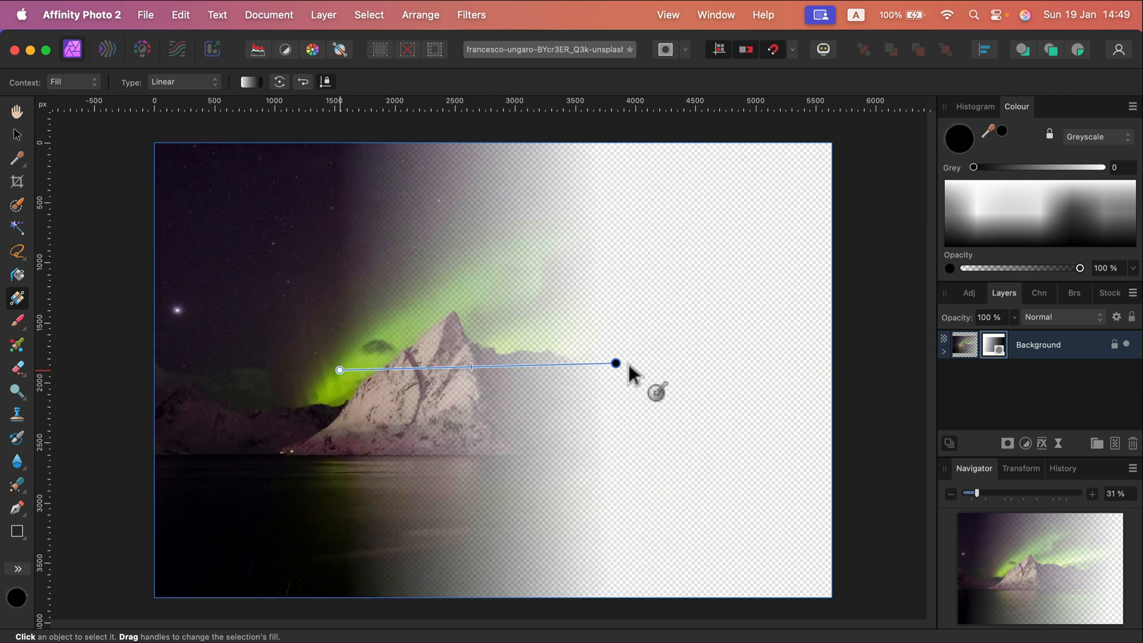
{"action": "left_click_drag", "start_coordinate": [615, 362], "coordinate": [690, 369]}
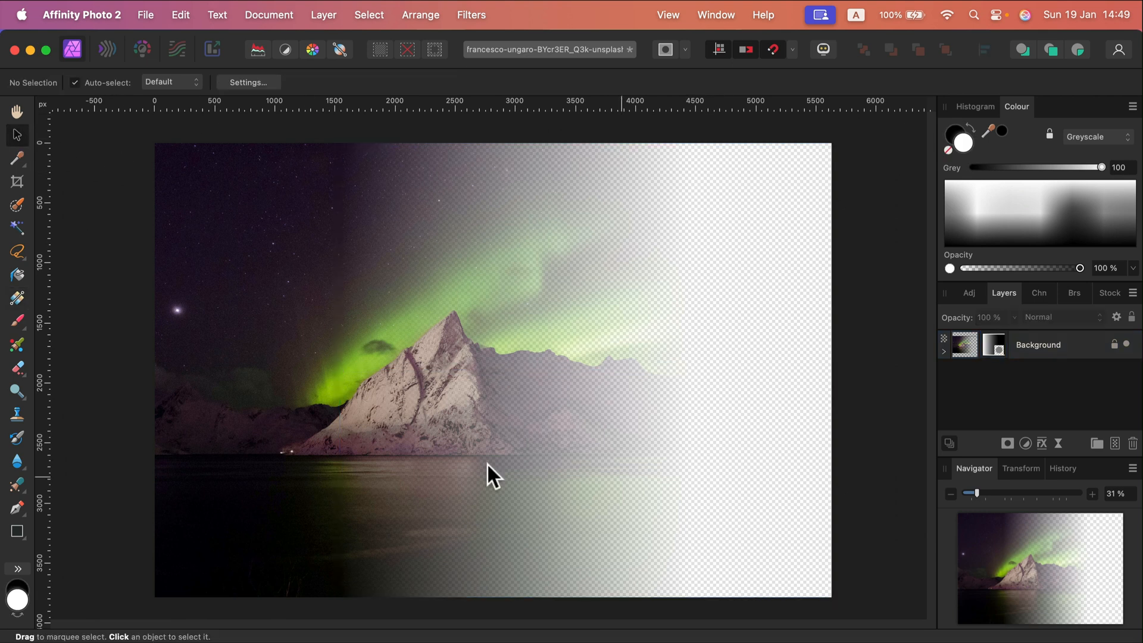
{"action": "mouse_move", "coordinate": [154, 24]}
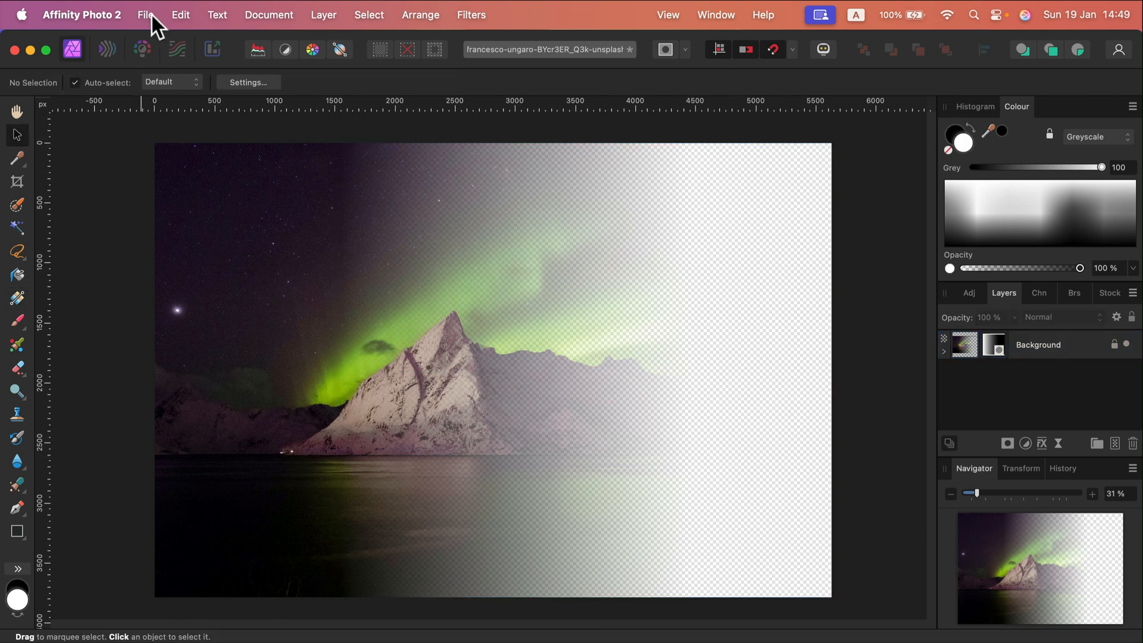
{"action": "mouse_move", "coordinate": [579, 215]}
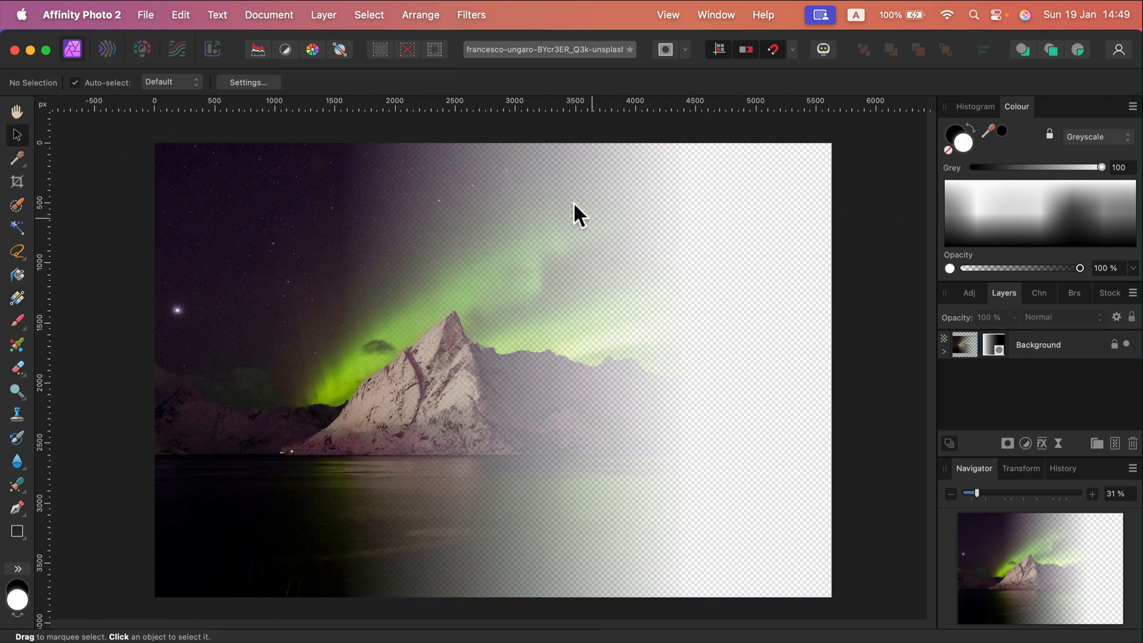
{"action": "mouse_move", "coordinate": [433, 474]}
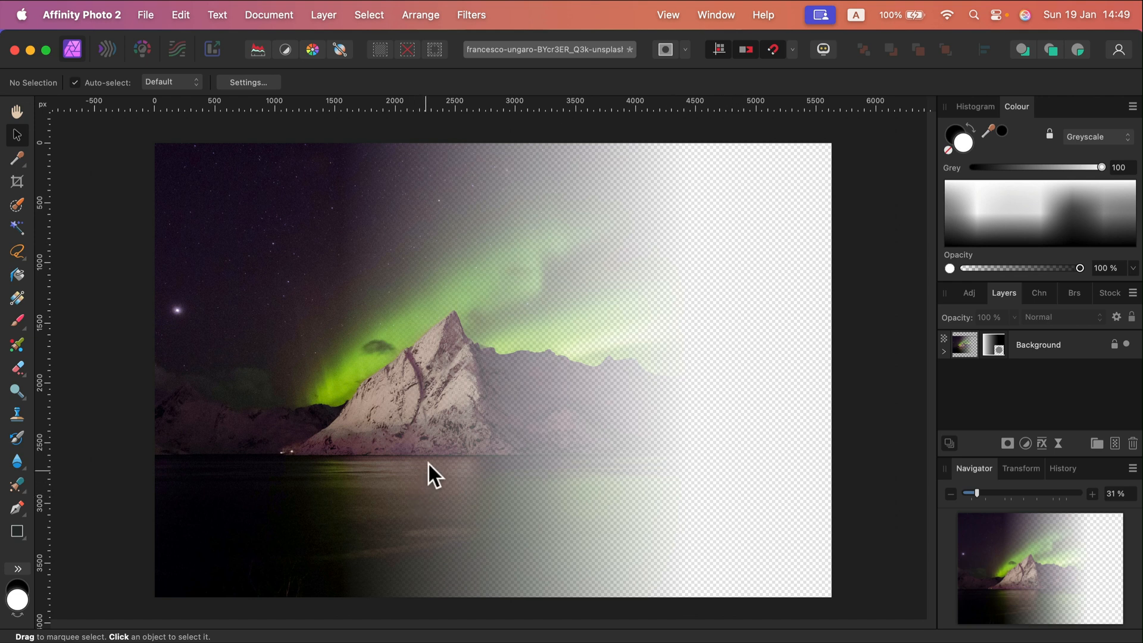
{"action": "mouse_move", "coordinate": [1097, 350]}
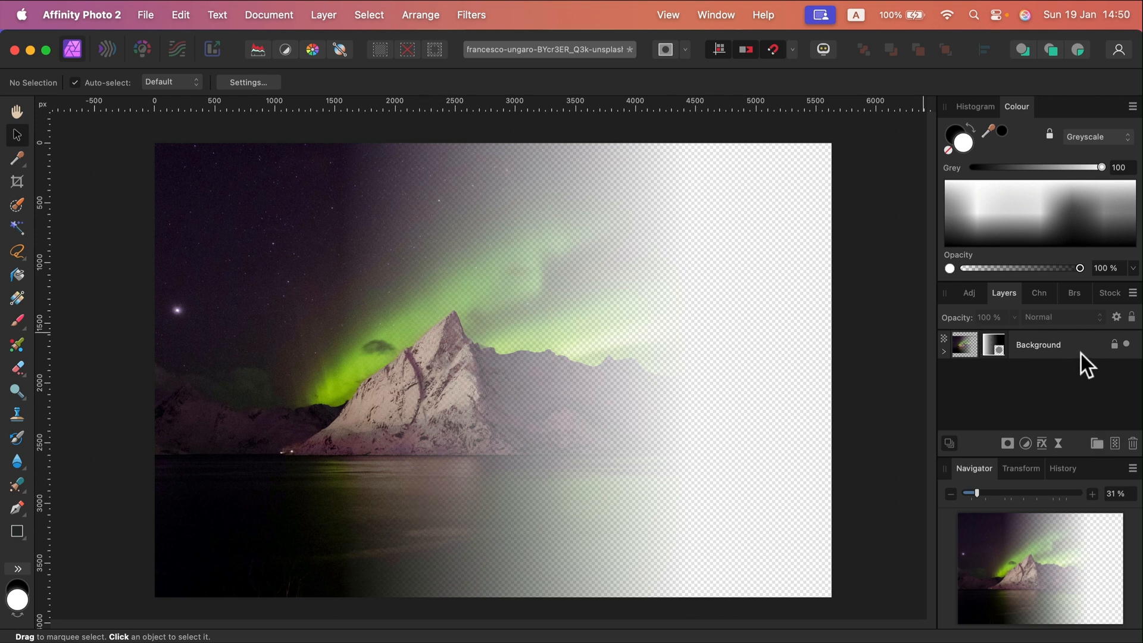
Draw a filled rectangle over the photo with the Rectangle Tool as a new layer.
{"action": "left_click", "coordinate": [17, 531]}
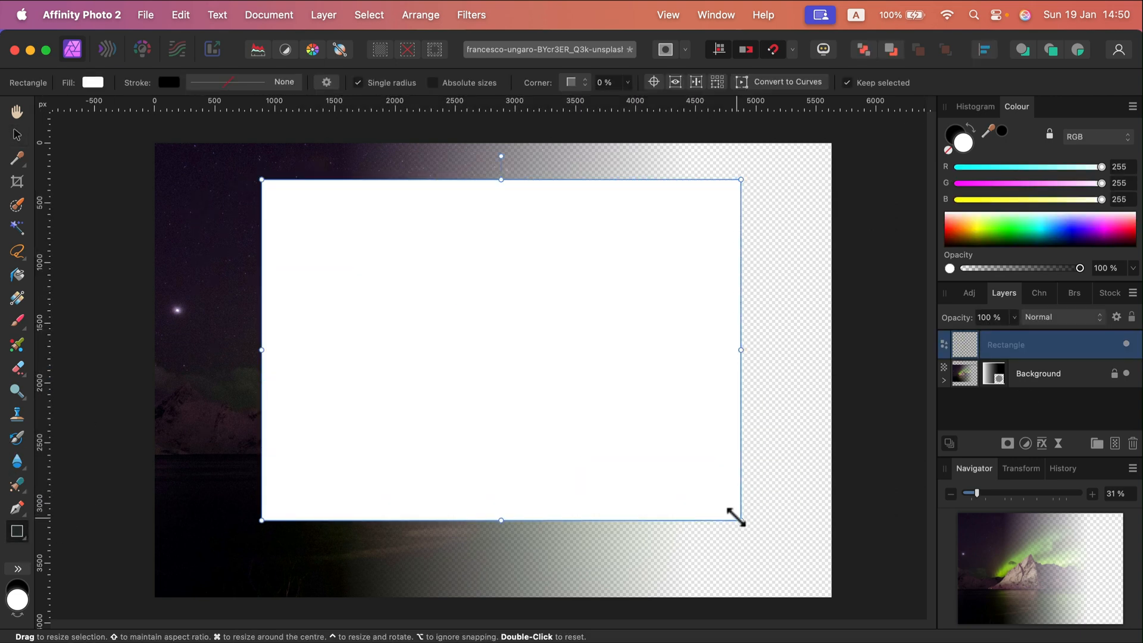
{"action": "left_click_drag", "start_coordinate": [739, 520], "coordinate": [836, 143]}
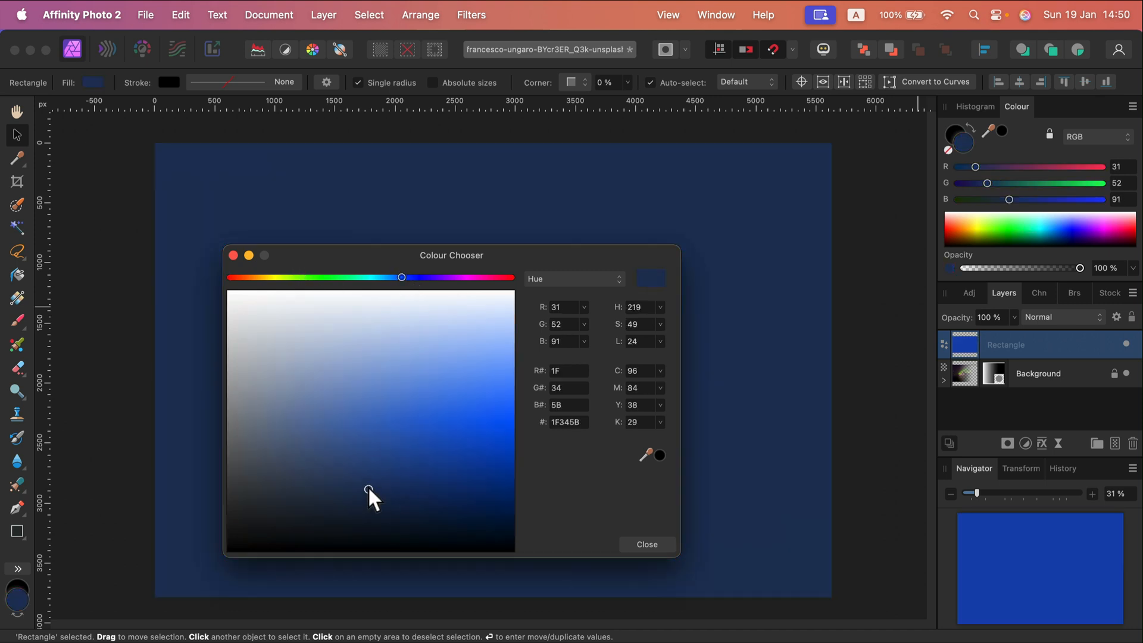
Set the rectangle's fill to dark purple in the Colour Chooser and confirm.
{"action": "left_click_drag", "start_coordinate": [401, 277], "coordinate": [451, 278]}
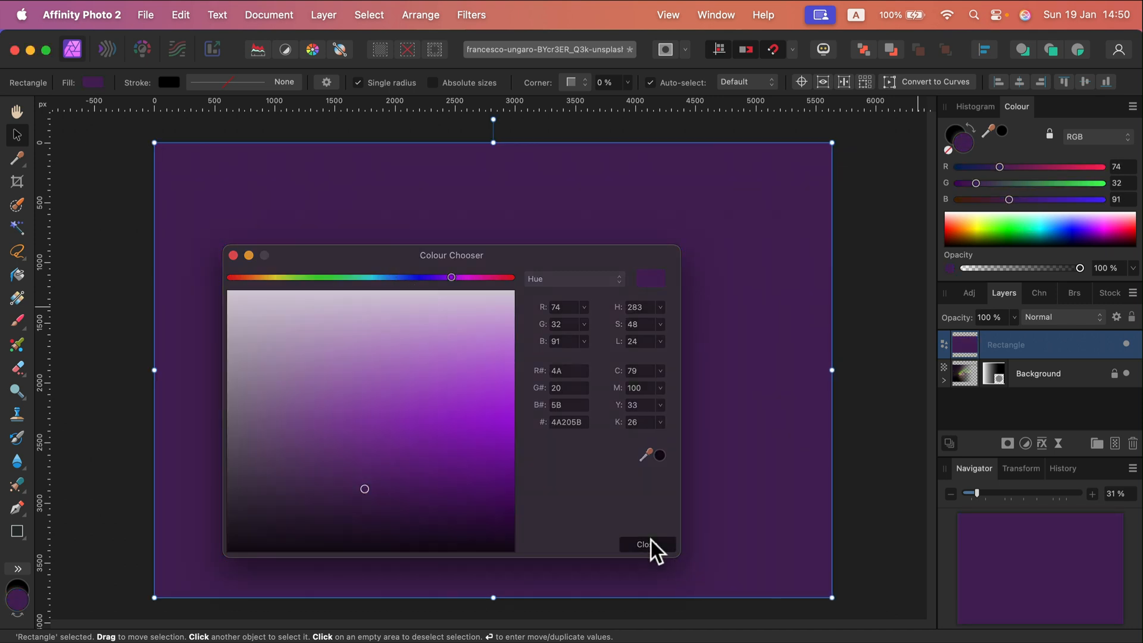
{"action": "left_click", "coordinate": [646, 544]}
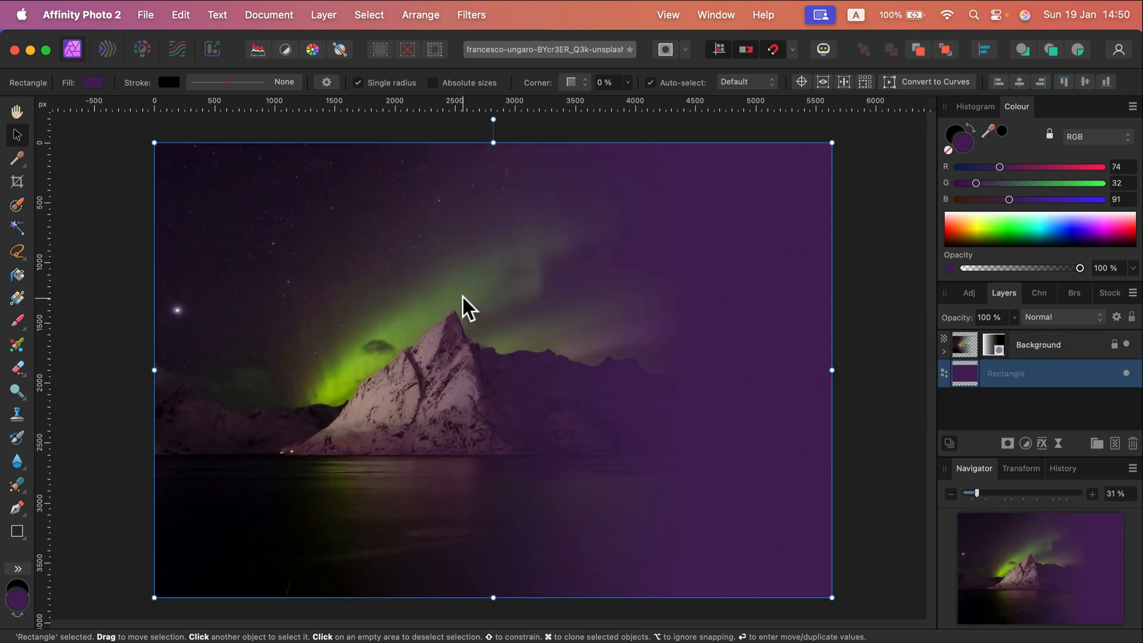
{"action": "mouse_move", "coordinate": [903, 292]}
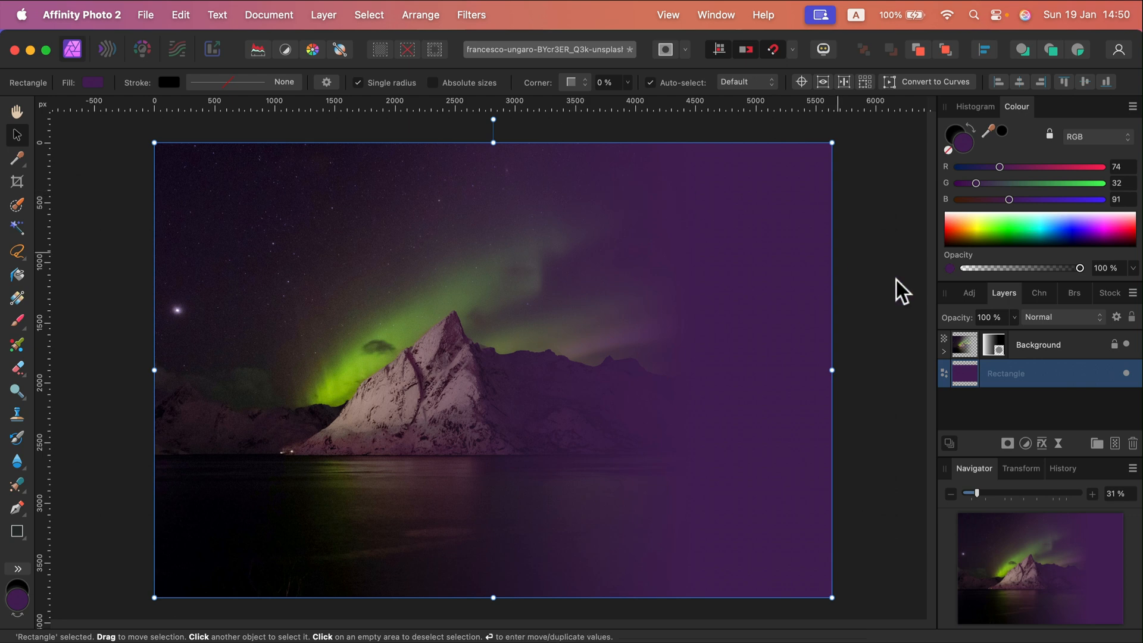
Reopen the Colour Chooser, move it off the photo and shift the rectangle's hue to dark teal.
{"action": "left_click", "coordinate": [962, 142]}
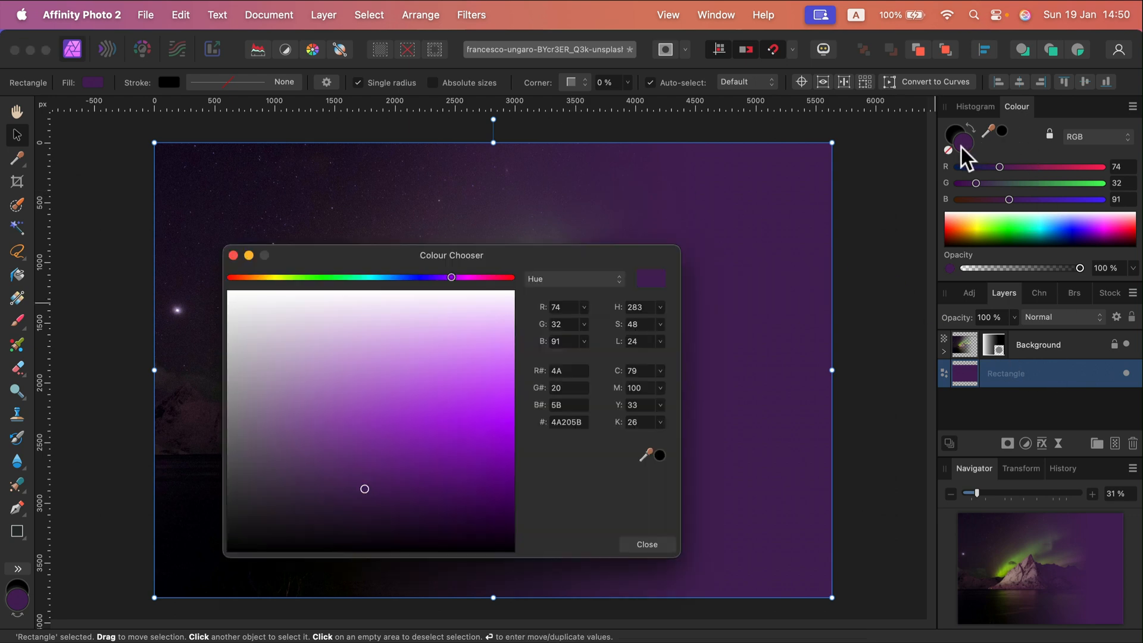
{"action": "left_click_drag", "start_coordinate": [451, 255], "coordinate": [240, 151]}
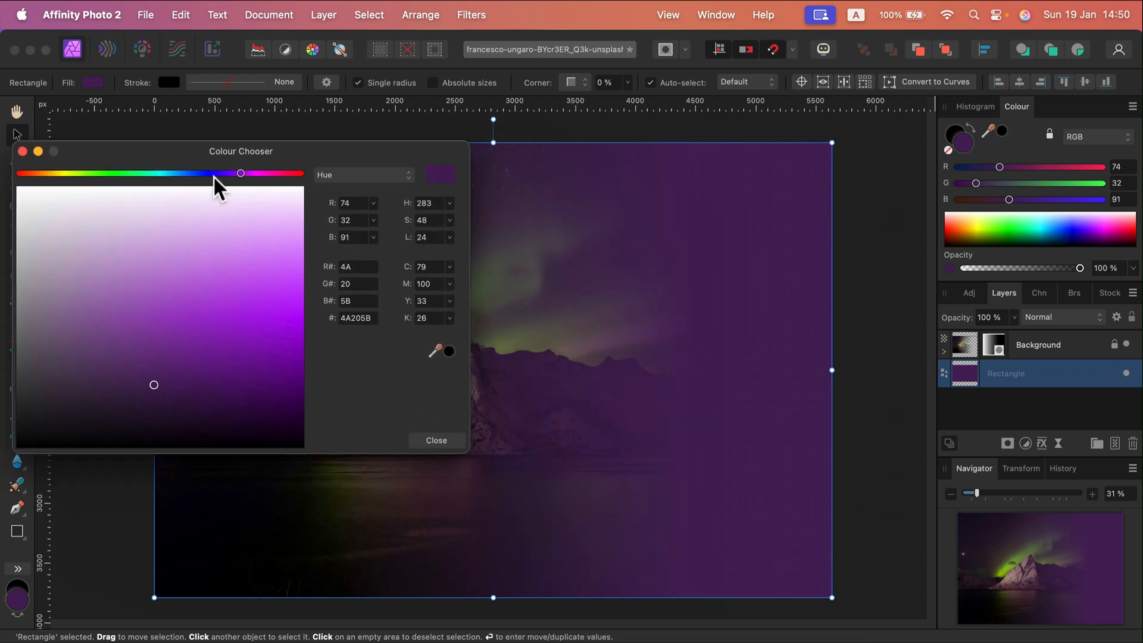
{"action": "left_click_drag", "start_coordinate": [241, 173], "coordinate": [169, 173]}
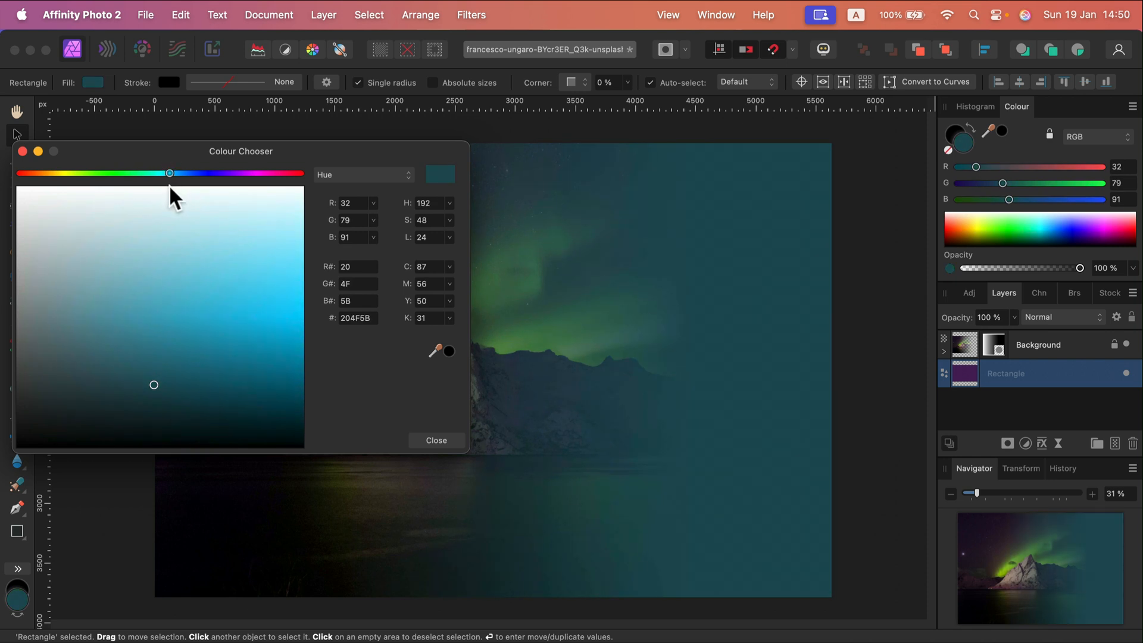
{"action": "left_click", "coordinate": [436, 441]}
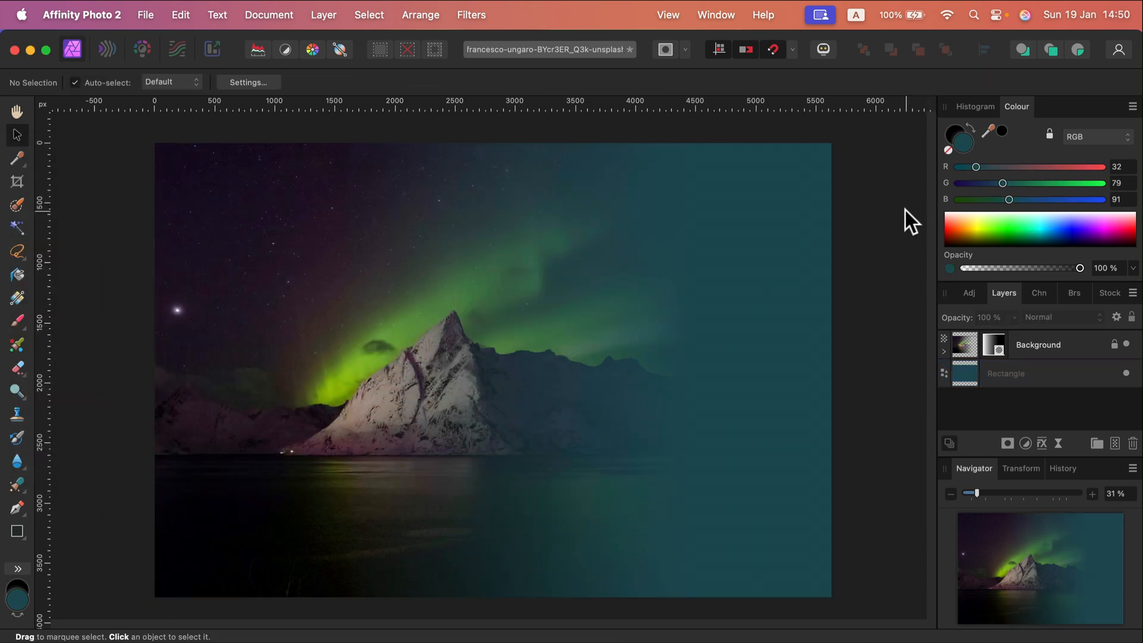
{"action": "mouse_move", "coordinate": [907, 401]}
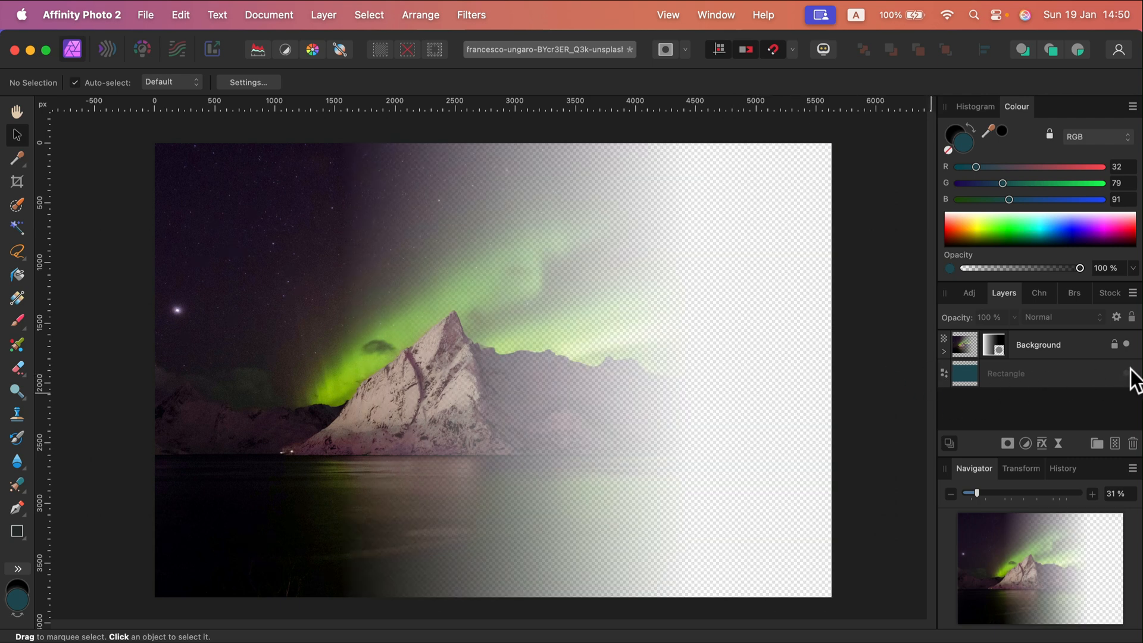
{"action": "mouse_move", "coordinate": [601, 230]}
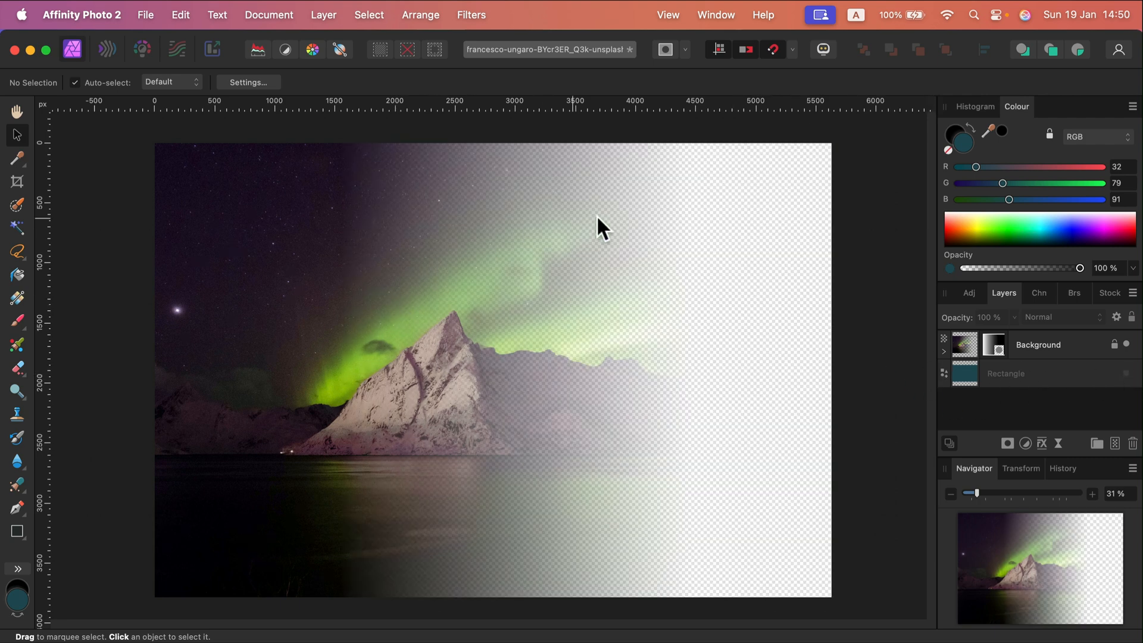
Select the photo layer and remove its old fade mask.
{"action": "left_click", "coordinate": [1006, 372]}
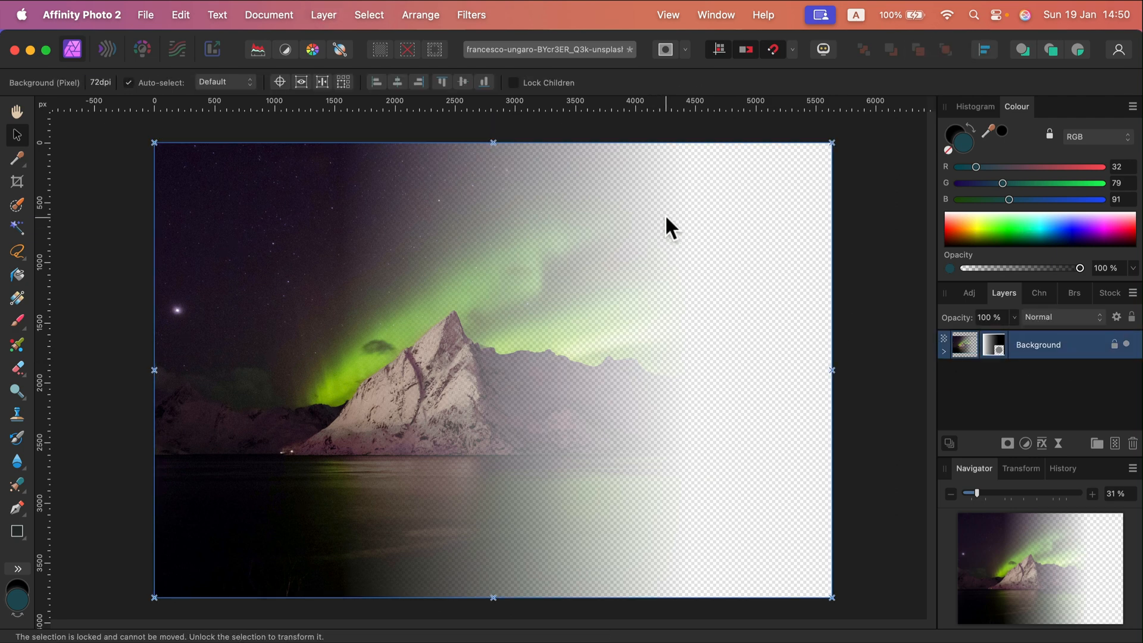
{"action": "left_click", "coordinate": [993, 344]}
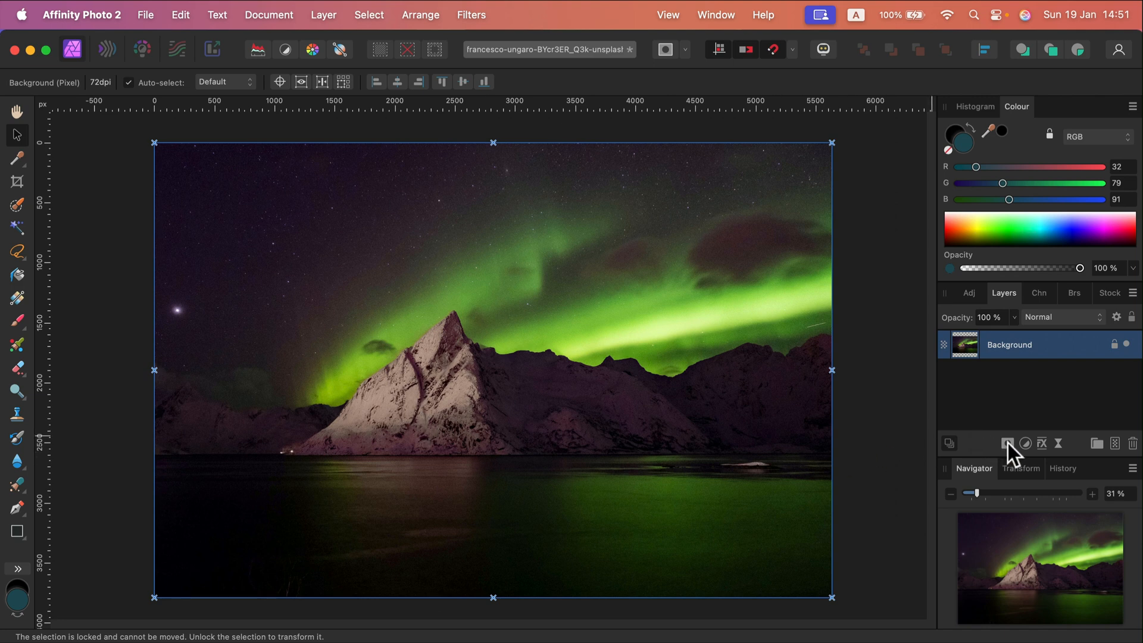
Add a fresh mask to the photo and set the black brush to 3600 px width, 0% hardness.
{"action": "left_click", "coordinate": [1007, 443]}
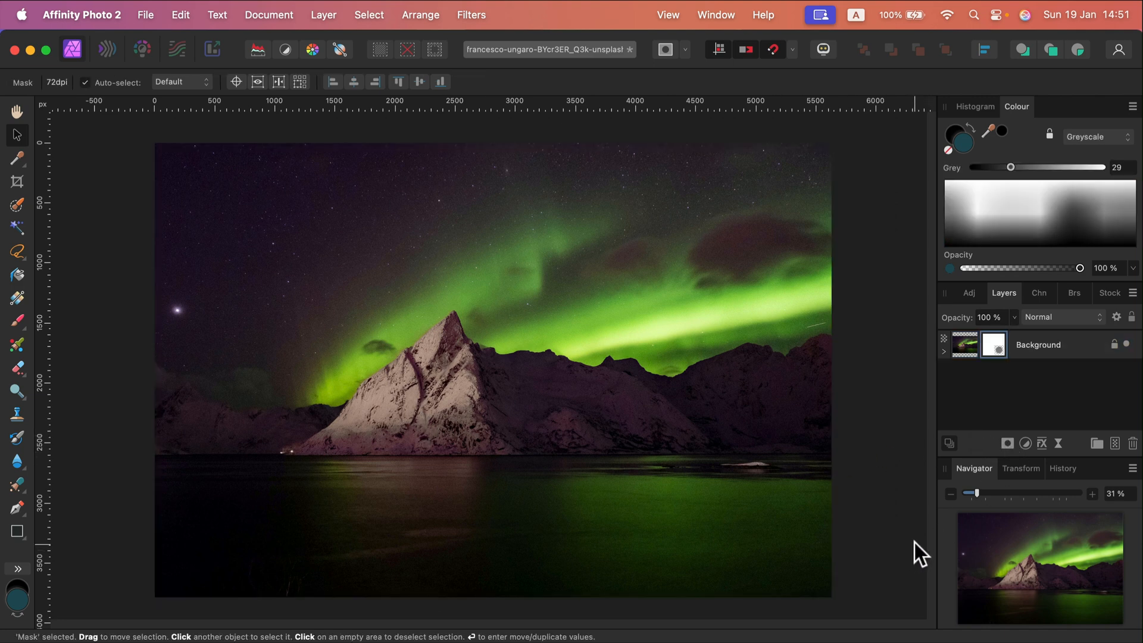
{"action": "mouse_move", "coordinate": [183, 217]}
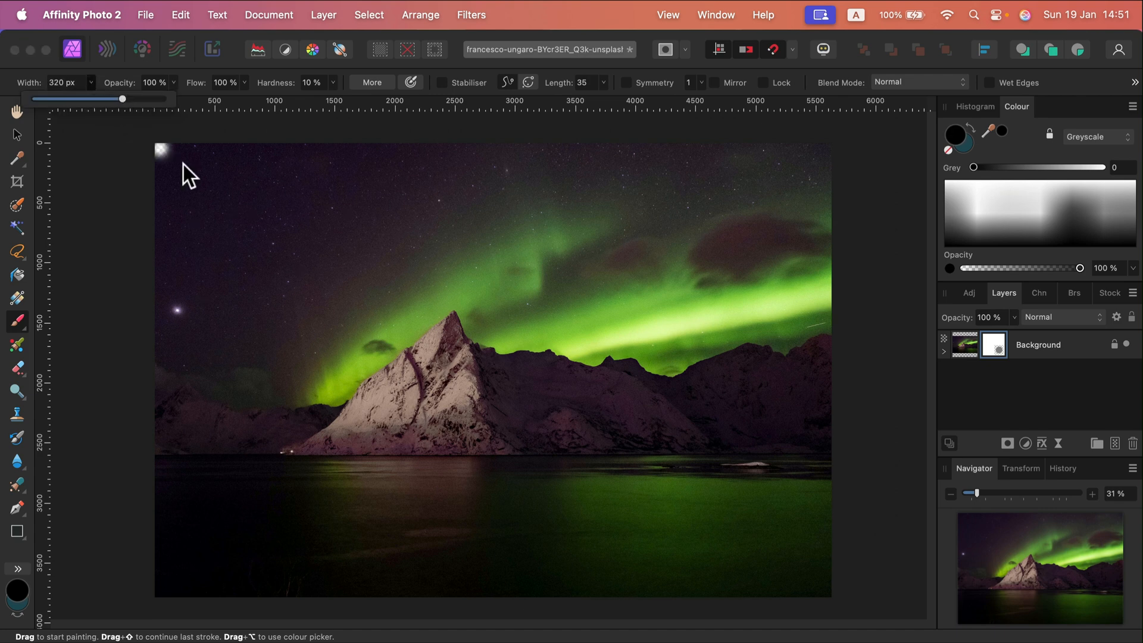
{"action": "left_click_drag", "start_coordinate": [121, 99], "coordinate": [157, 98]}
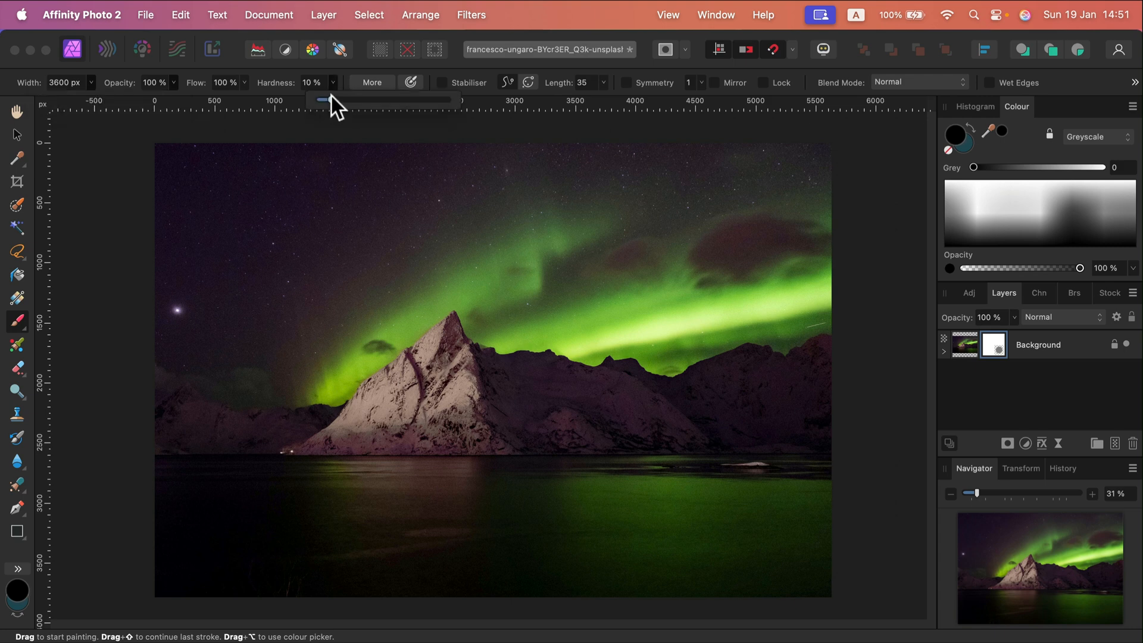
{"action": "left_click_drag", "start_coordinate": [319, 100], "coordinate": [302, 100]}
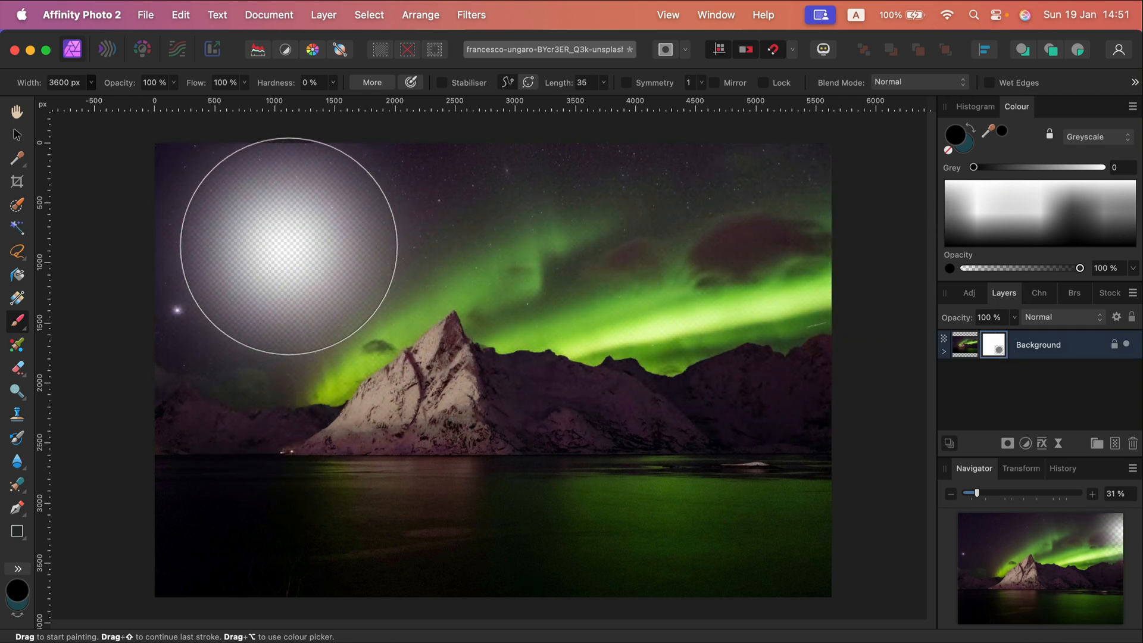
Paint soft black strokes along all four edges so the photo fades to transparency around its border.
{"action": "left_click_drag", "start_coordinate": [286, 247], "coordinate": [417, 456]}
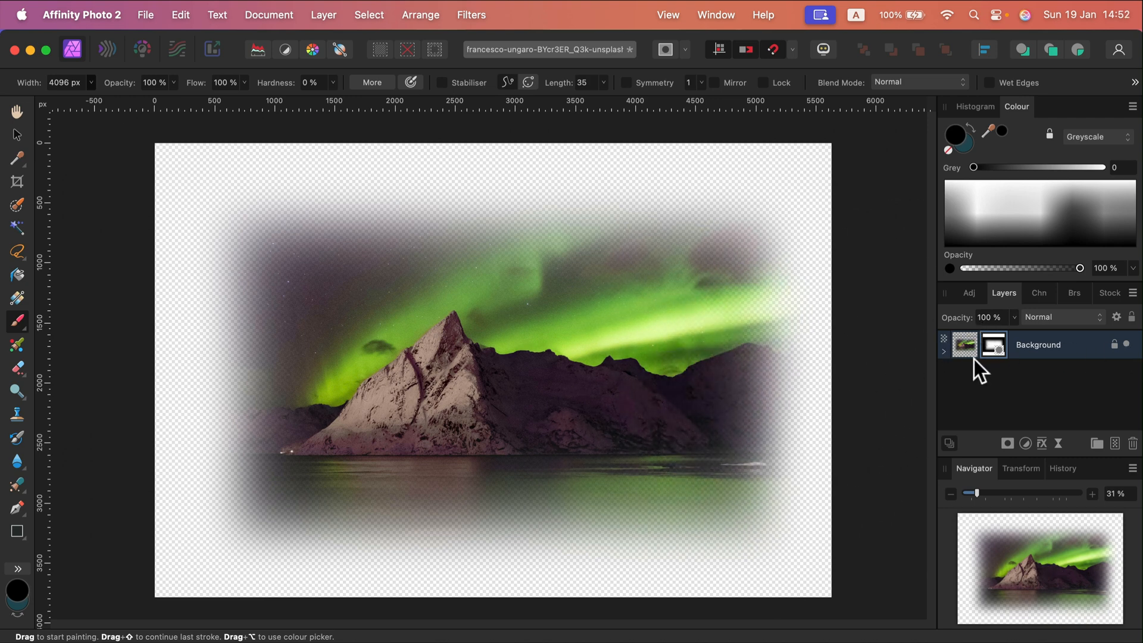
{"action": "mouse_move", "coordinate": [1006, 354]}
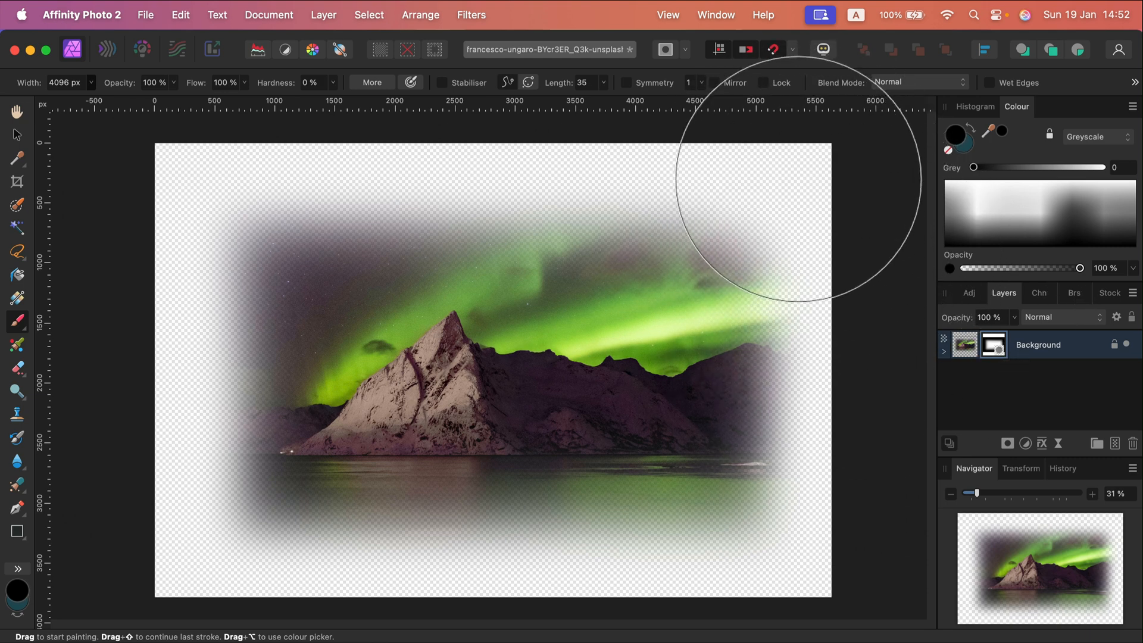
{"action": "mouse_move", "coordinate": [641, 165]}
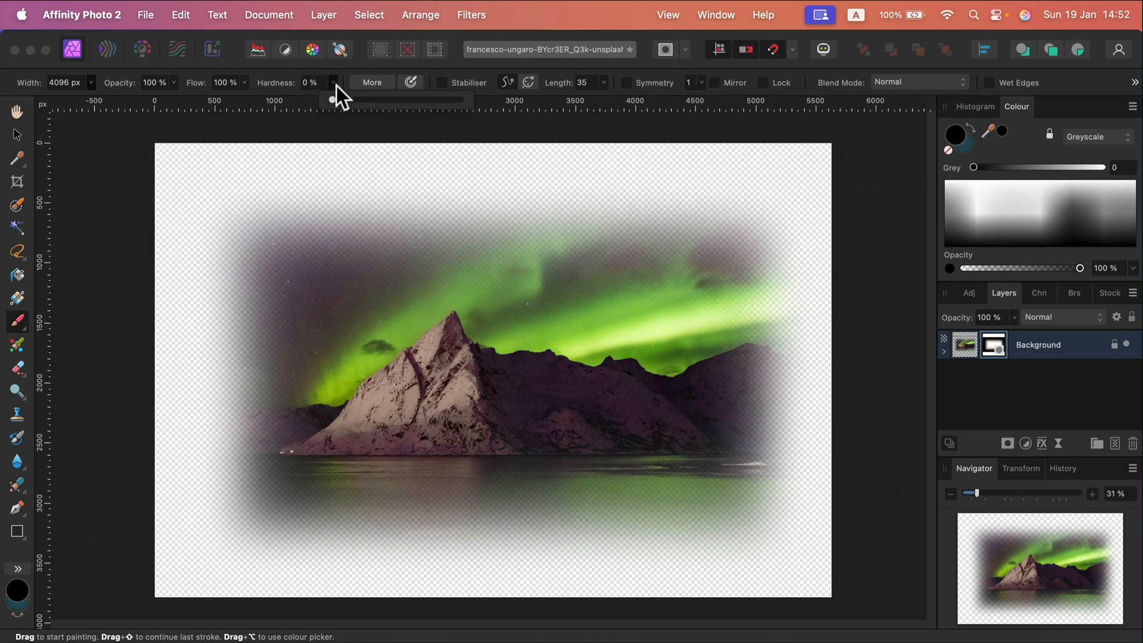
Raise the mask brush hardness to 100% for a hard-edged stroke.
{"action": "left_click_drag", "start_coordinate": [335, 98], "coordinate": [460, 99]}
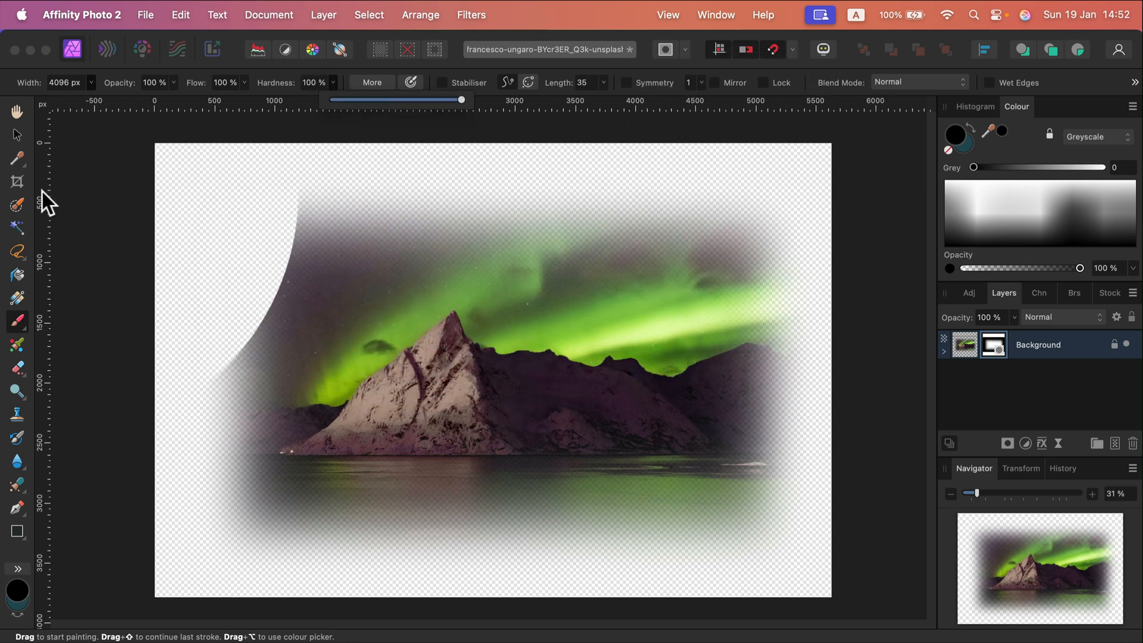